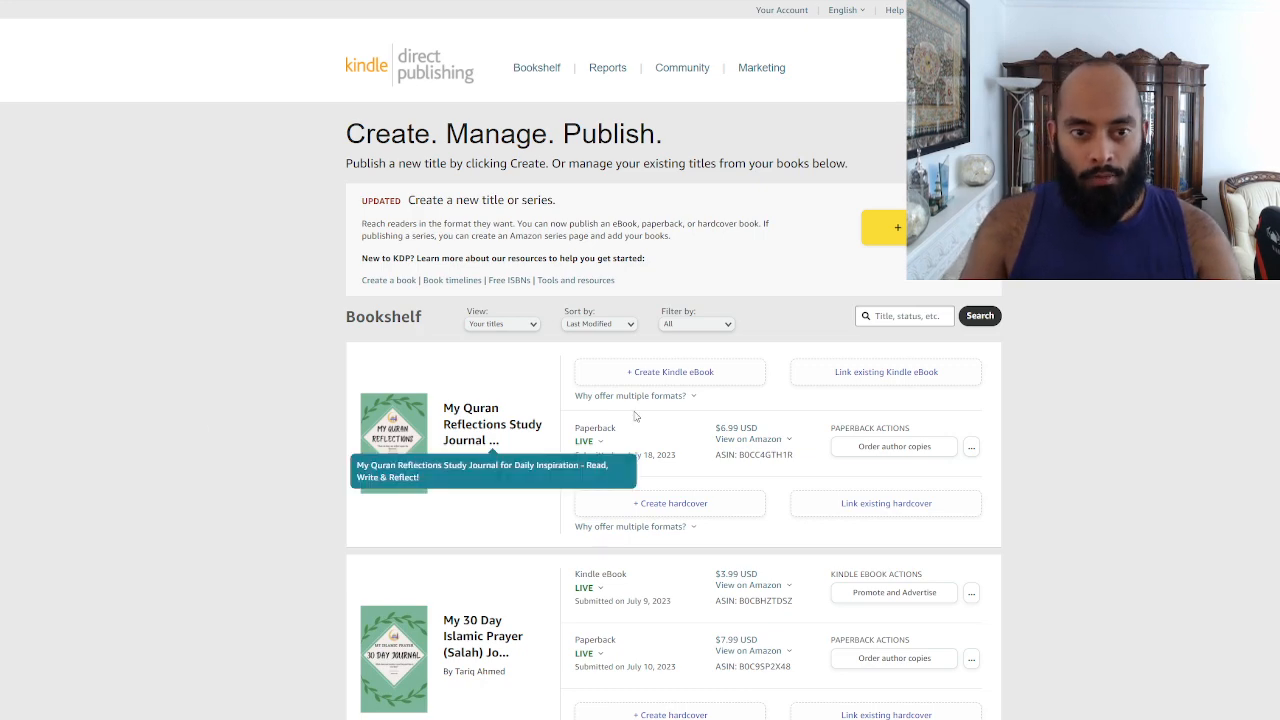
Step: Scroll the bookshelf down to the Whiskers Around the World and Beyond Imagination entries
scroll(down, 3)
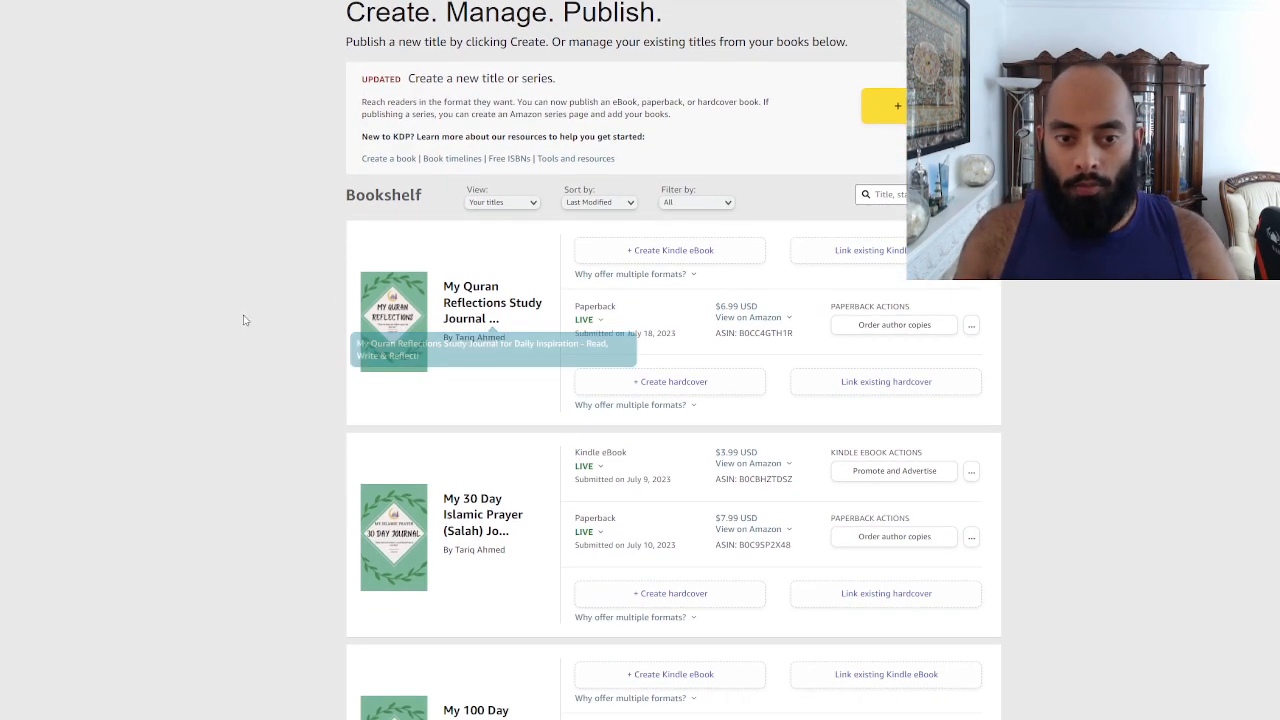
scroll(down, 3)
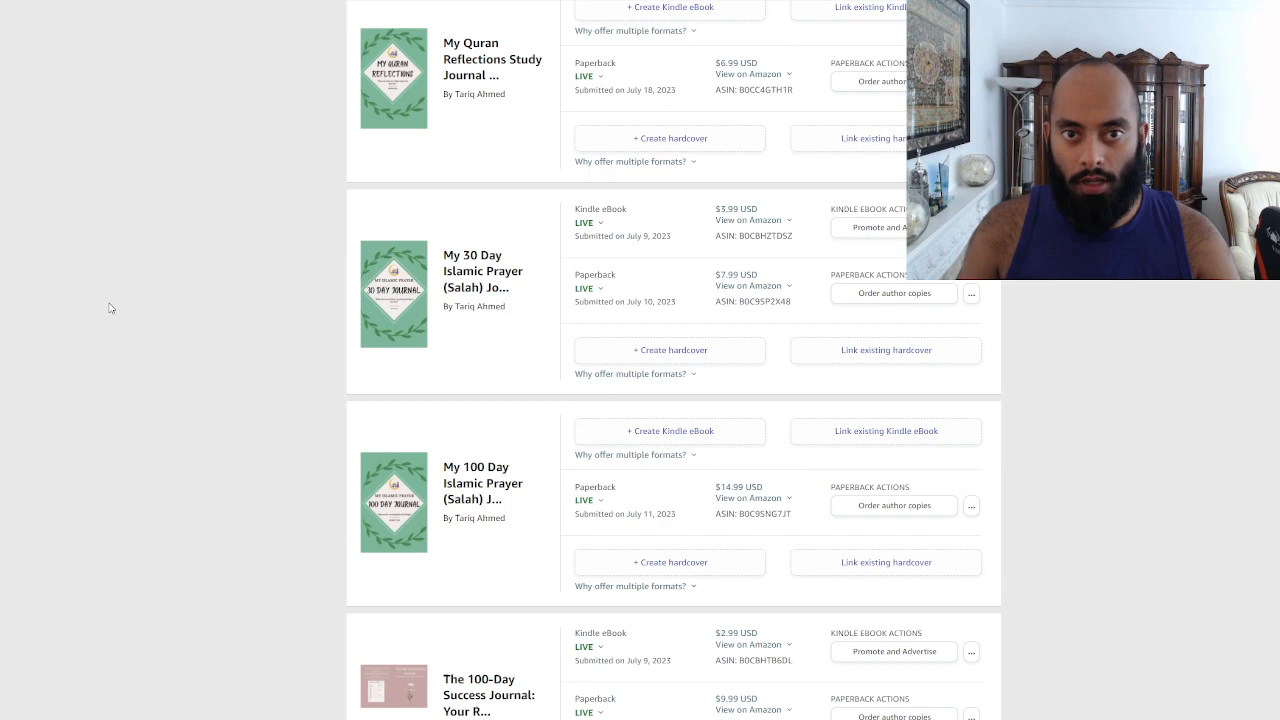
scroll(down, 3)
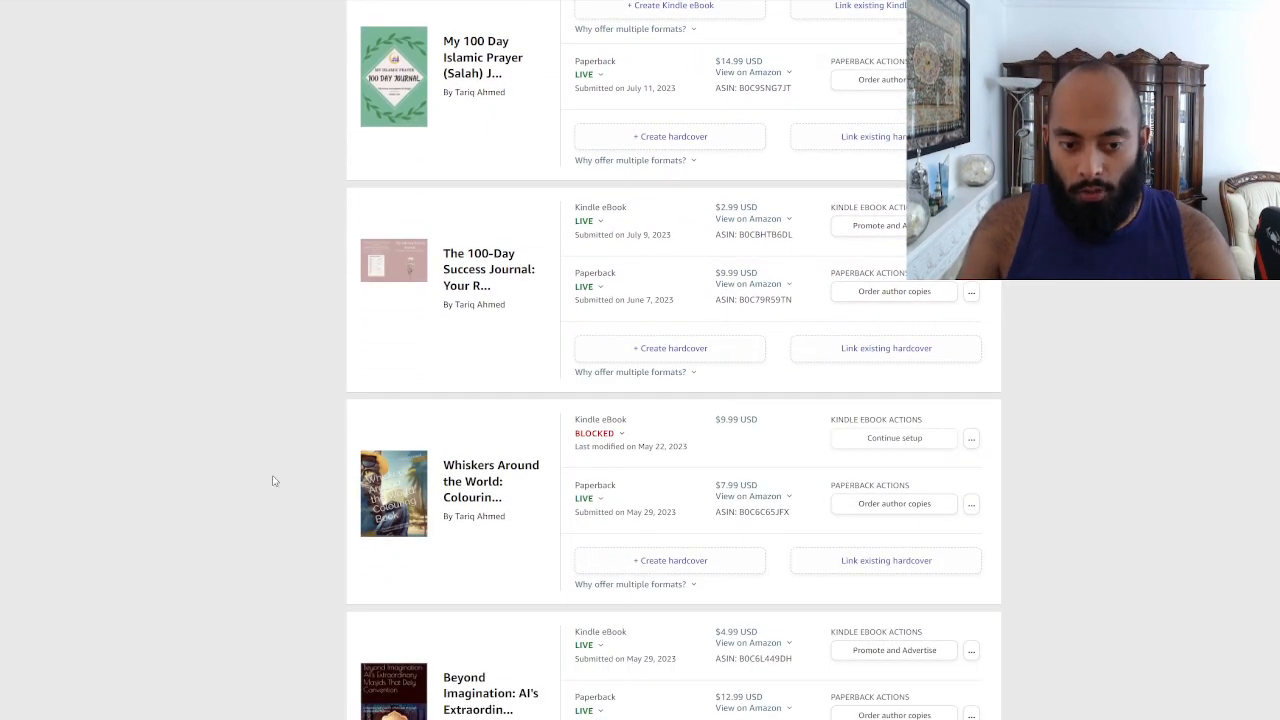
scroll(down, 3)
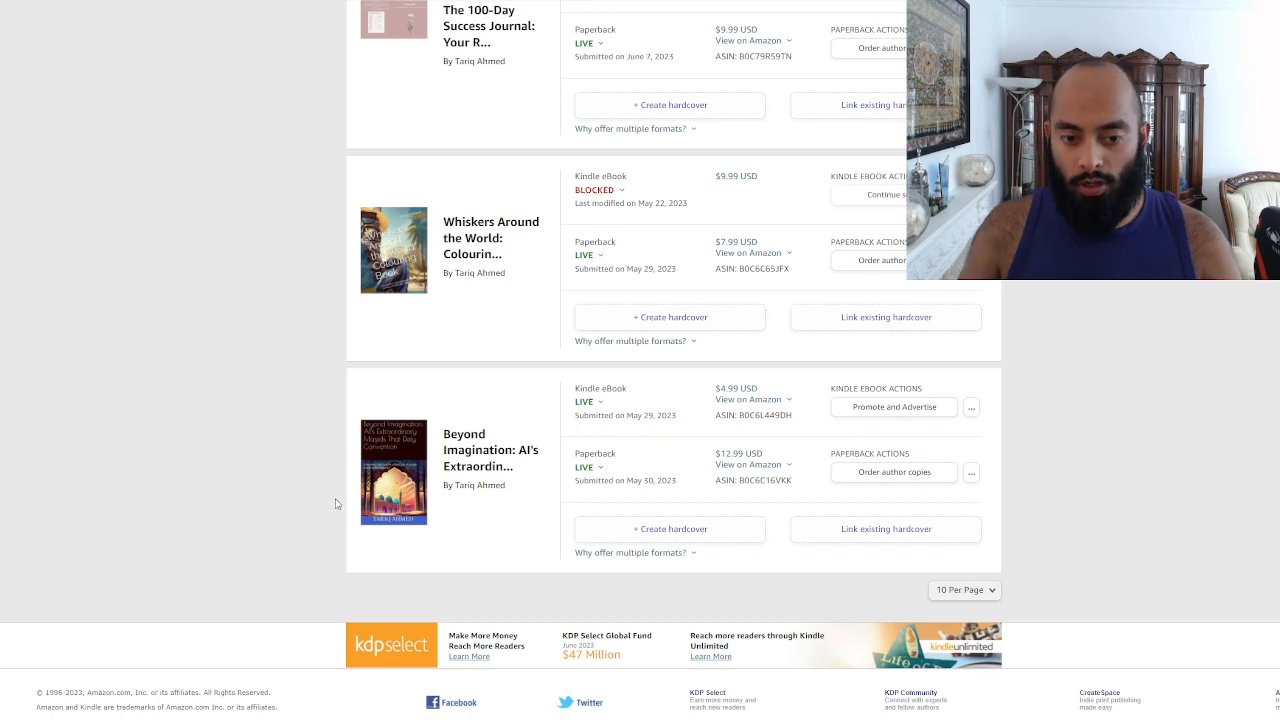
scroll(up, 3)
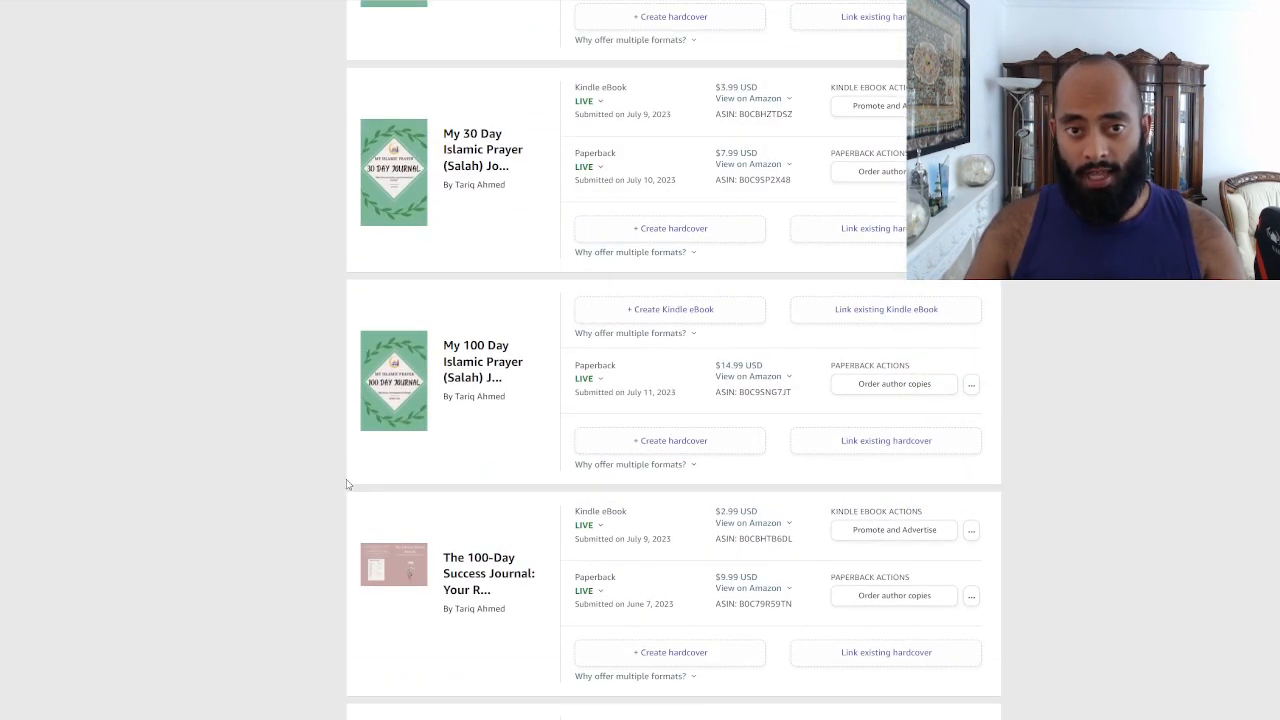
scroll(up, 3)
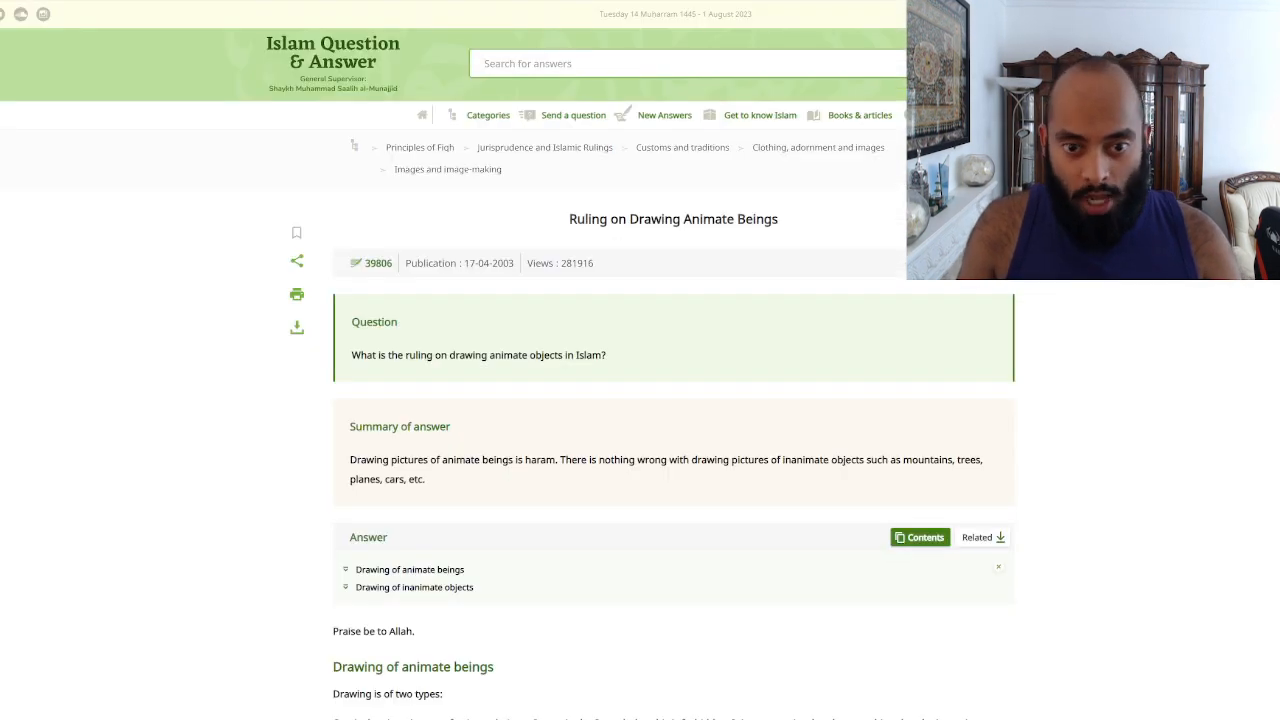
mouse_move(740, 434)
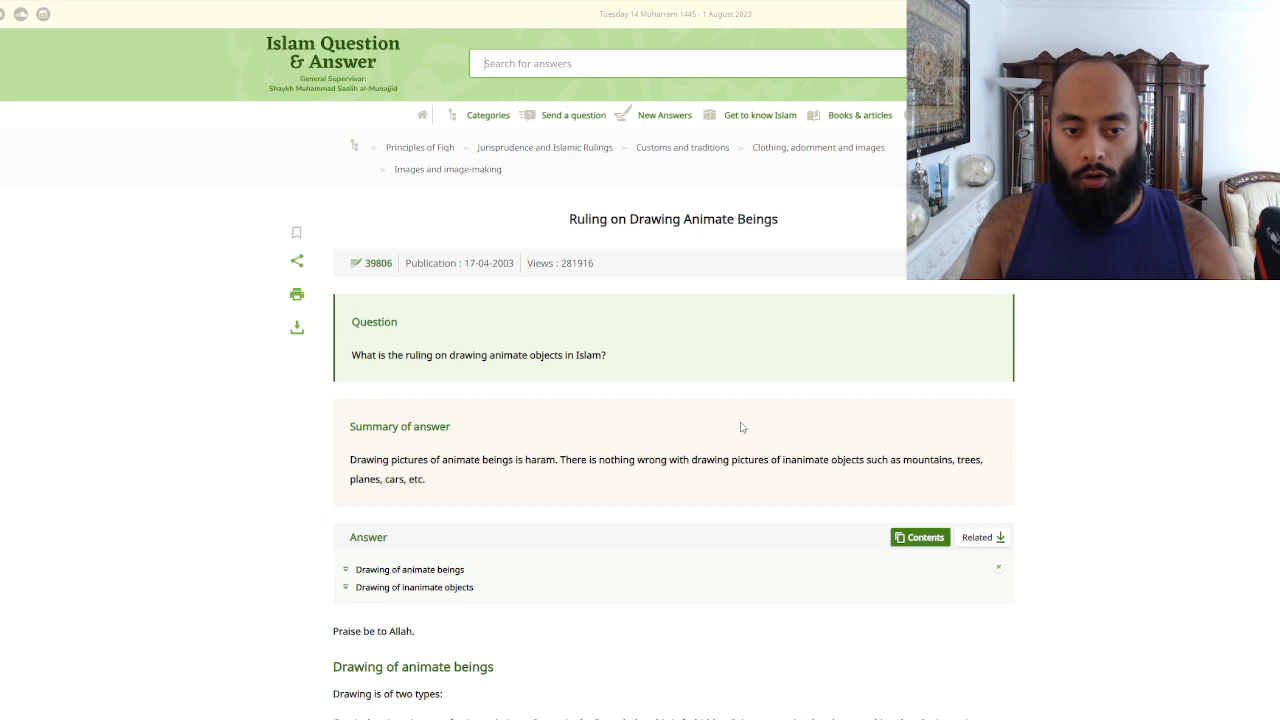
mouse_move(610, 412)
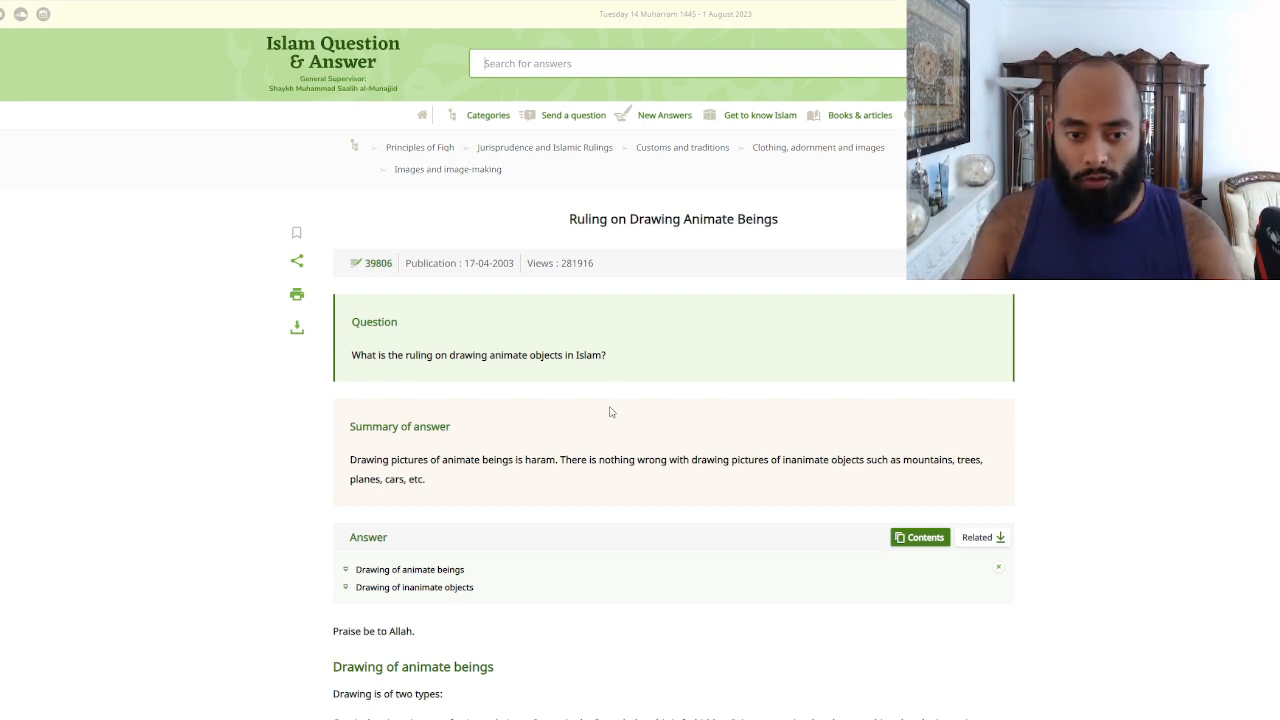
scroll(down, 3)
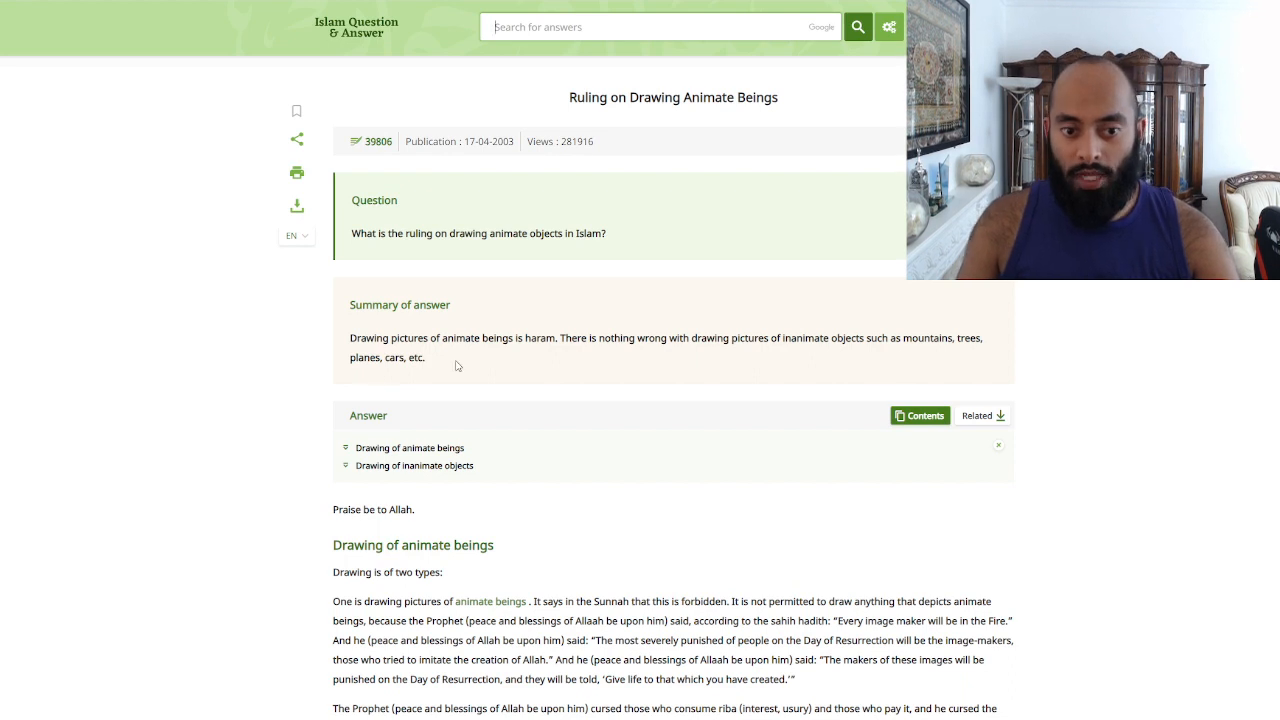
mouse_move(479, 359)
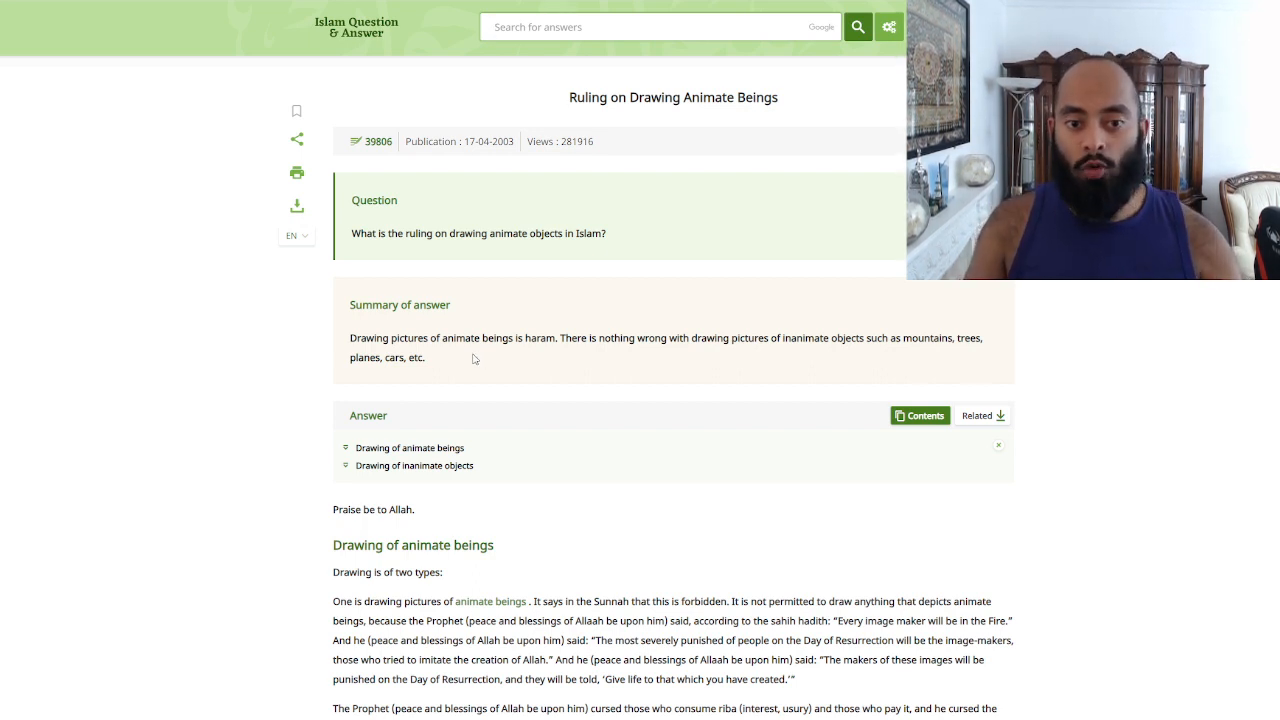
mouse_move(461, 362)
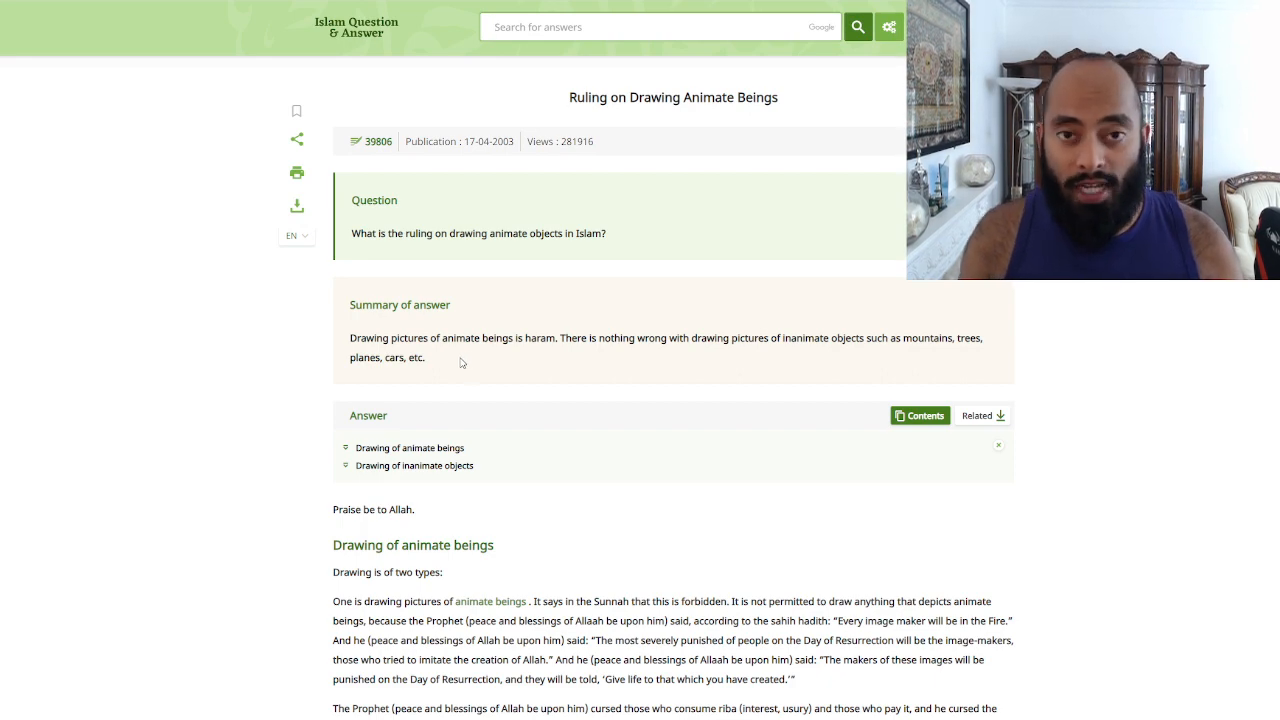
scroll(down, 3)
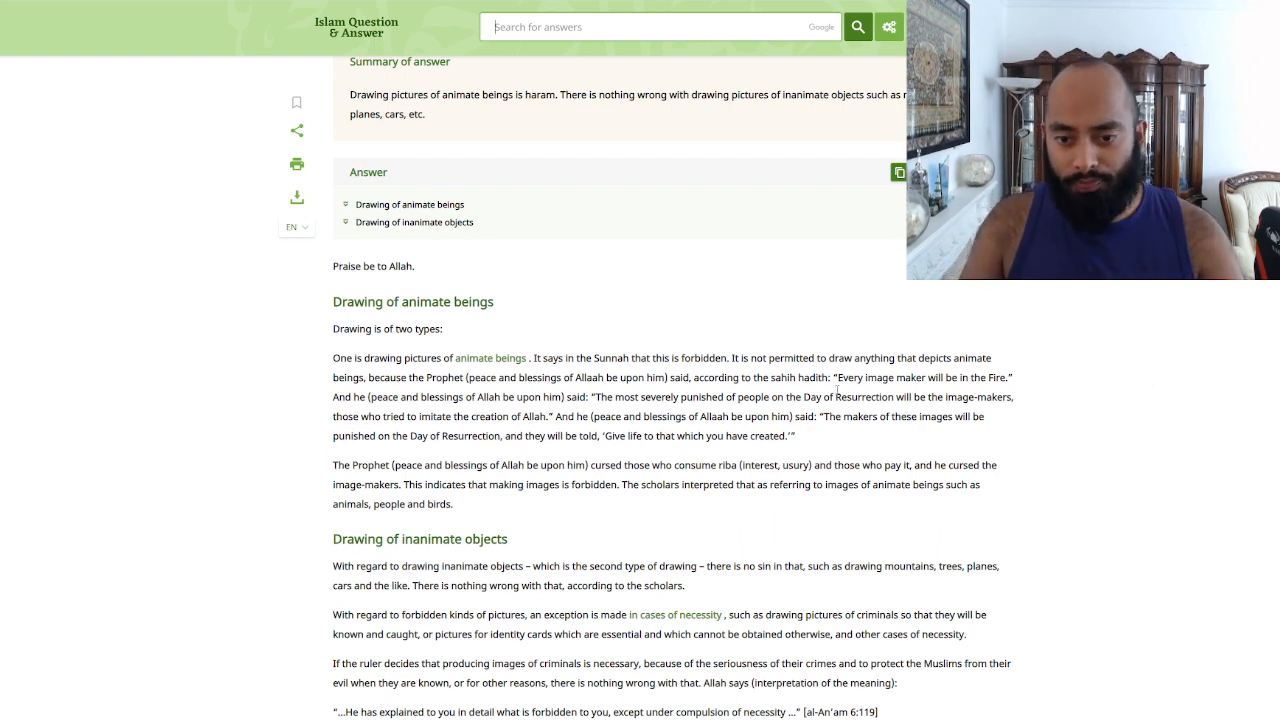
drag(836, 377, 957, 377)
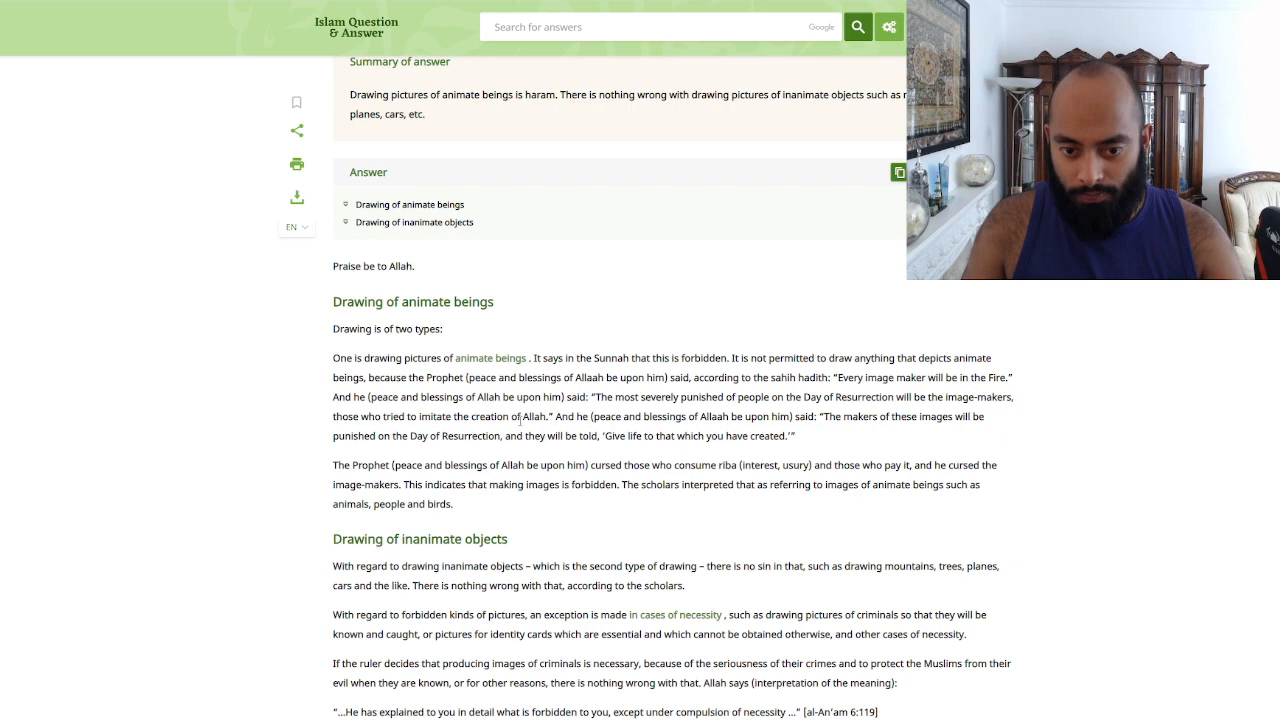
scroll(down, 3)
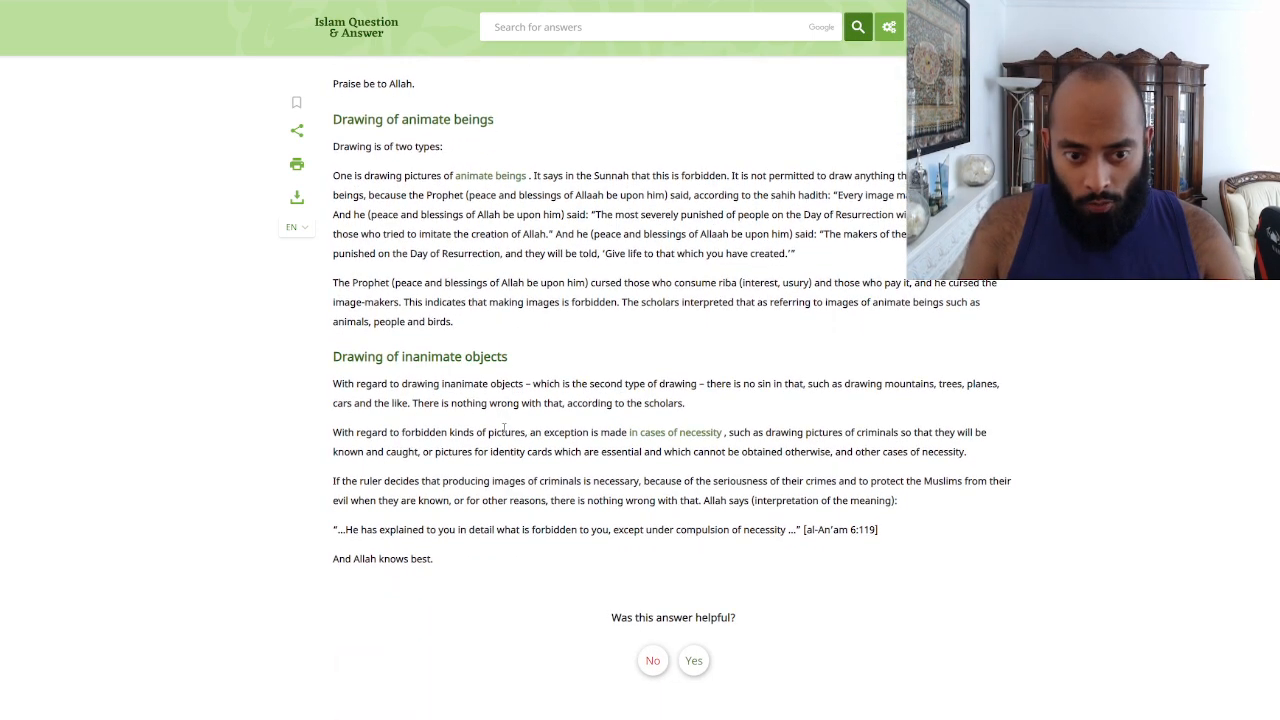
mouse_move(576, 360)
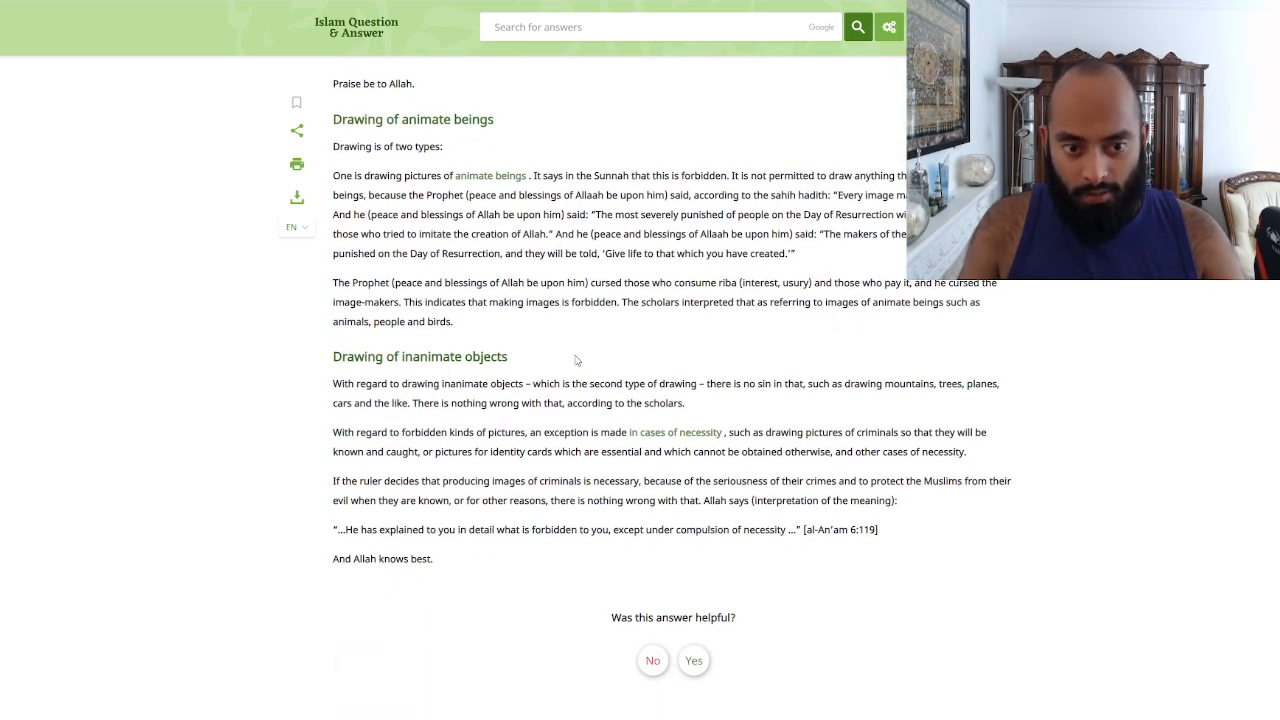
mouse_move(490, 328)
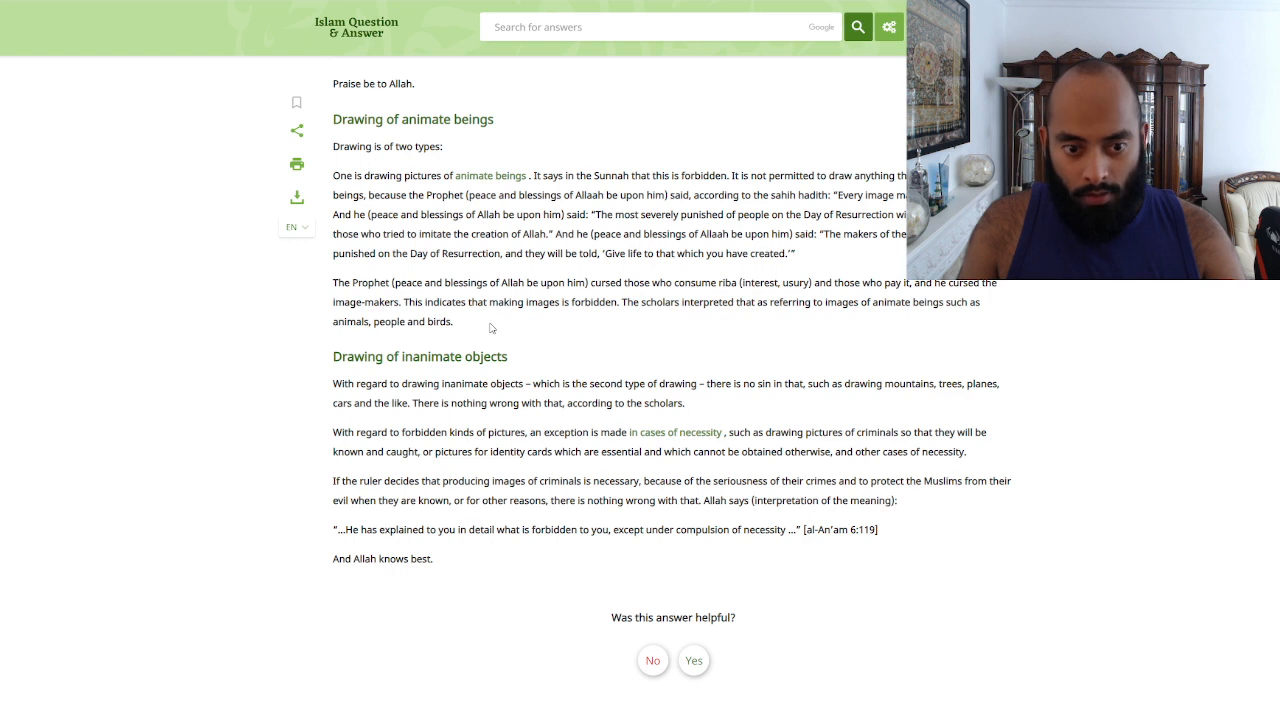
mouse_move(385, 377)
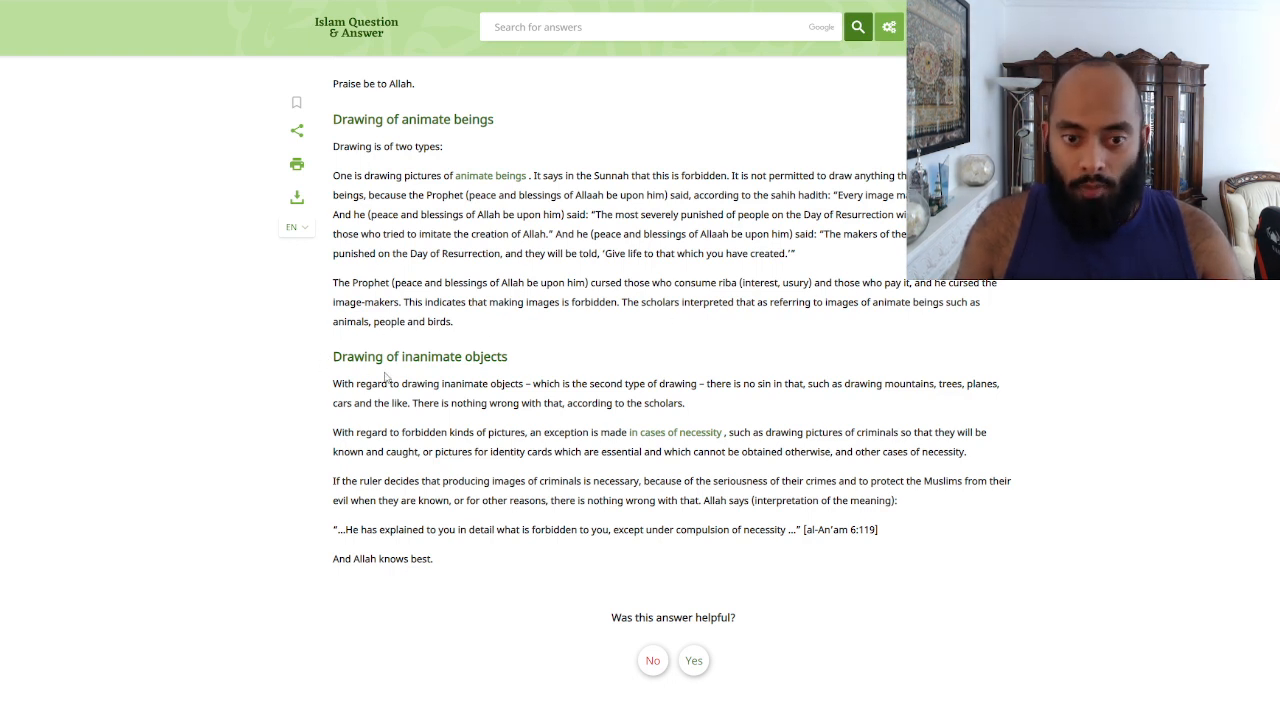
mouse_move(728, 398)
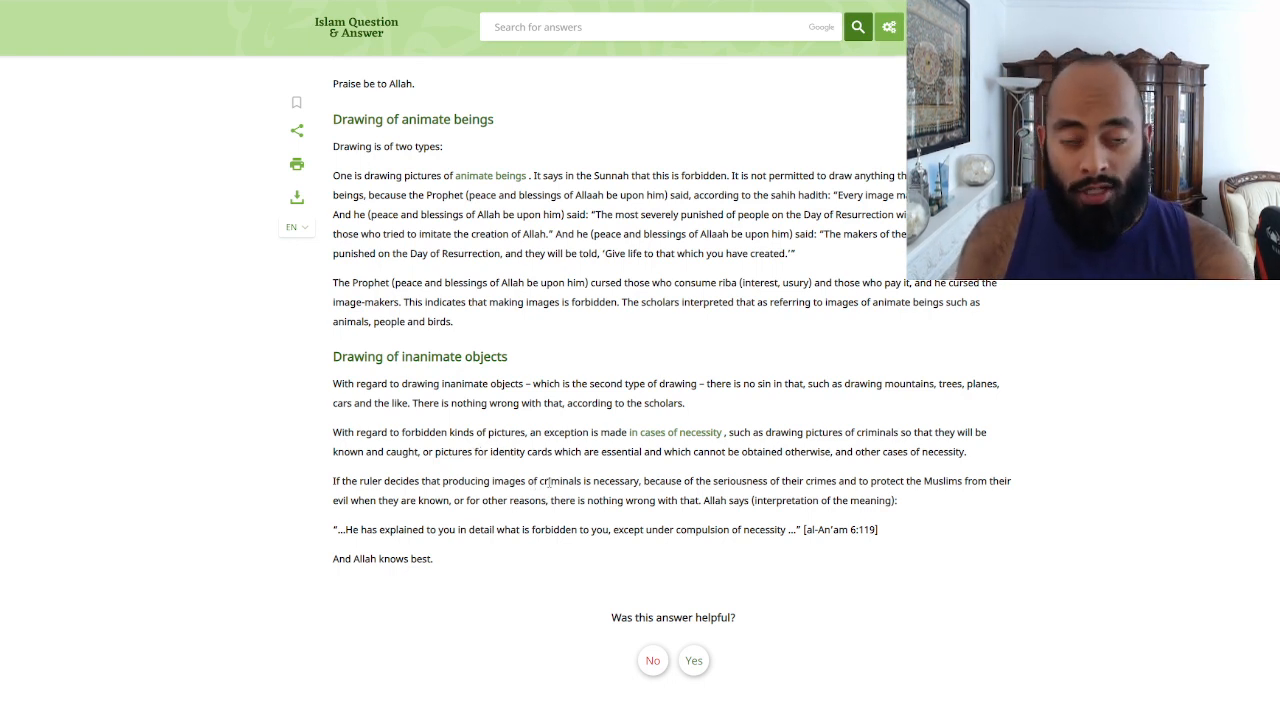
mouse_move(556, 497)
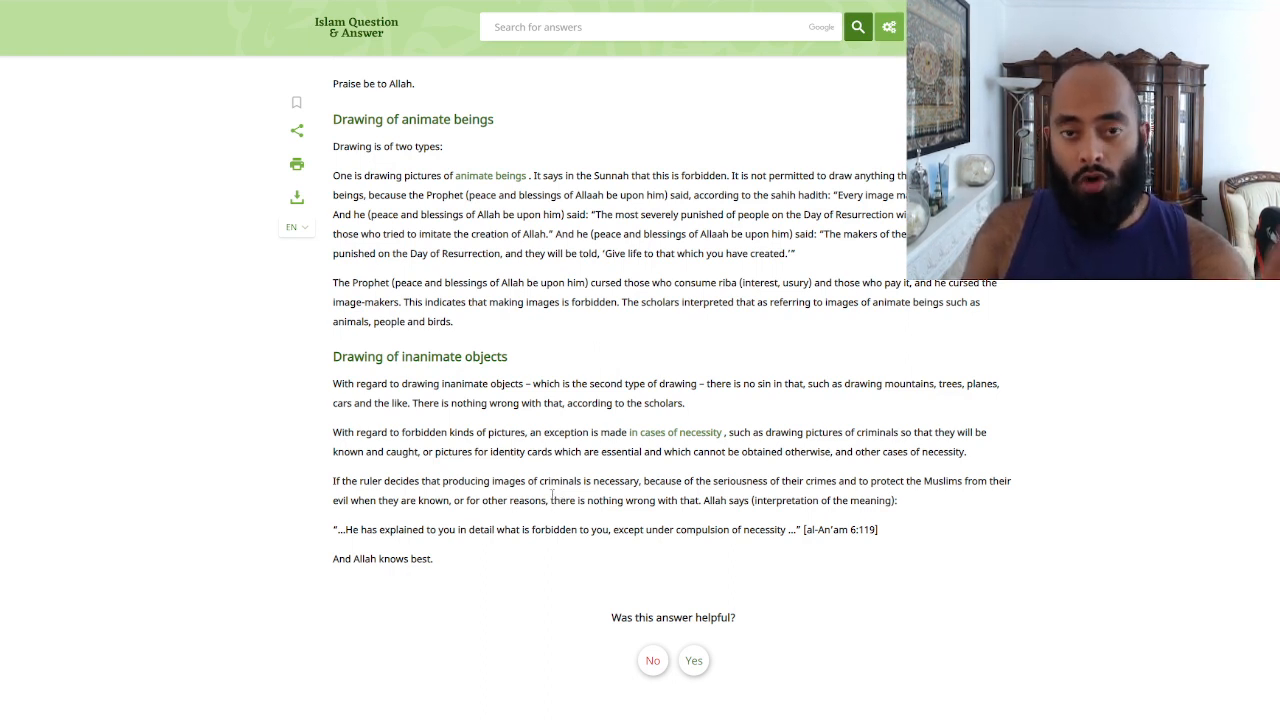
scroll(up, 3)
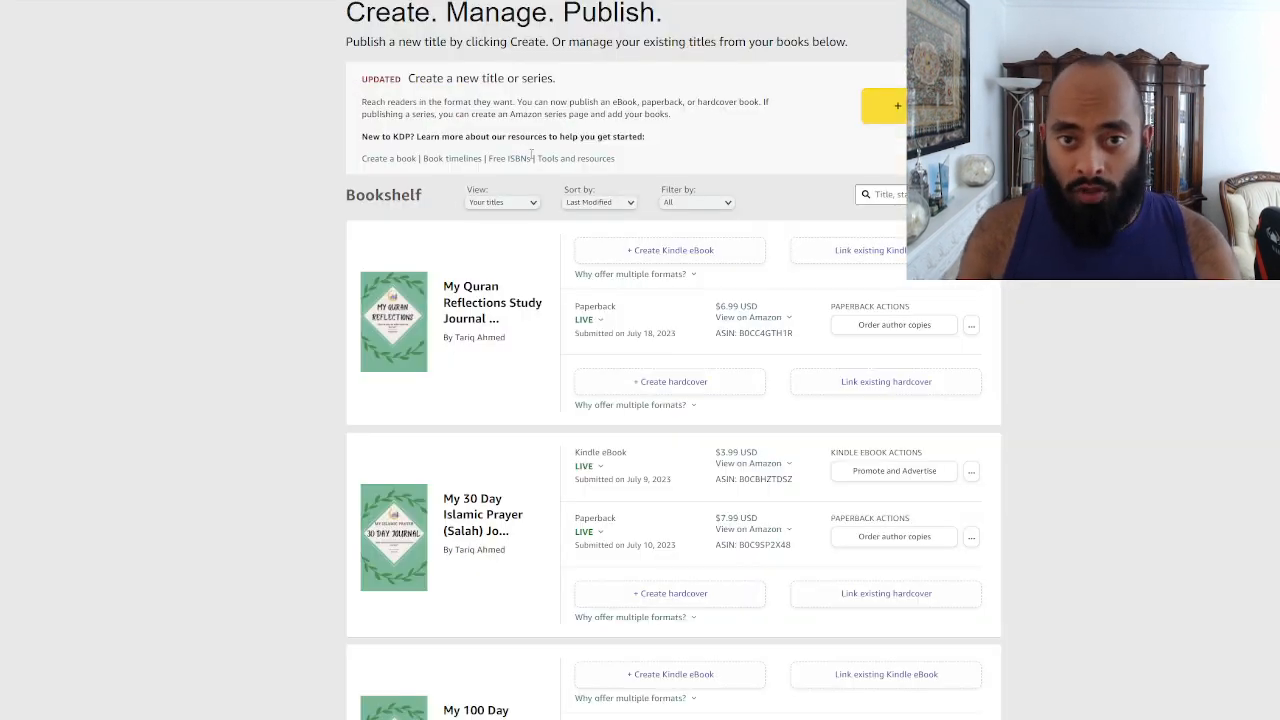
scroll(down, 3)
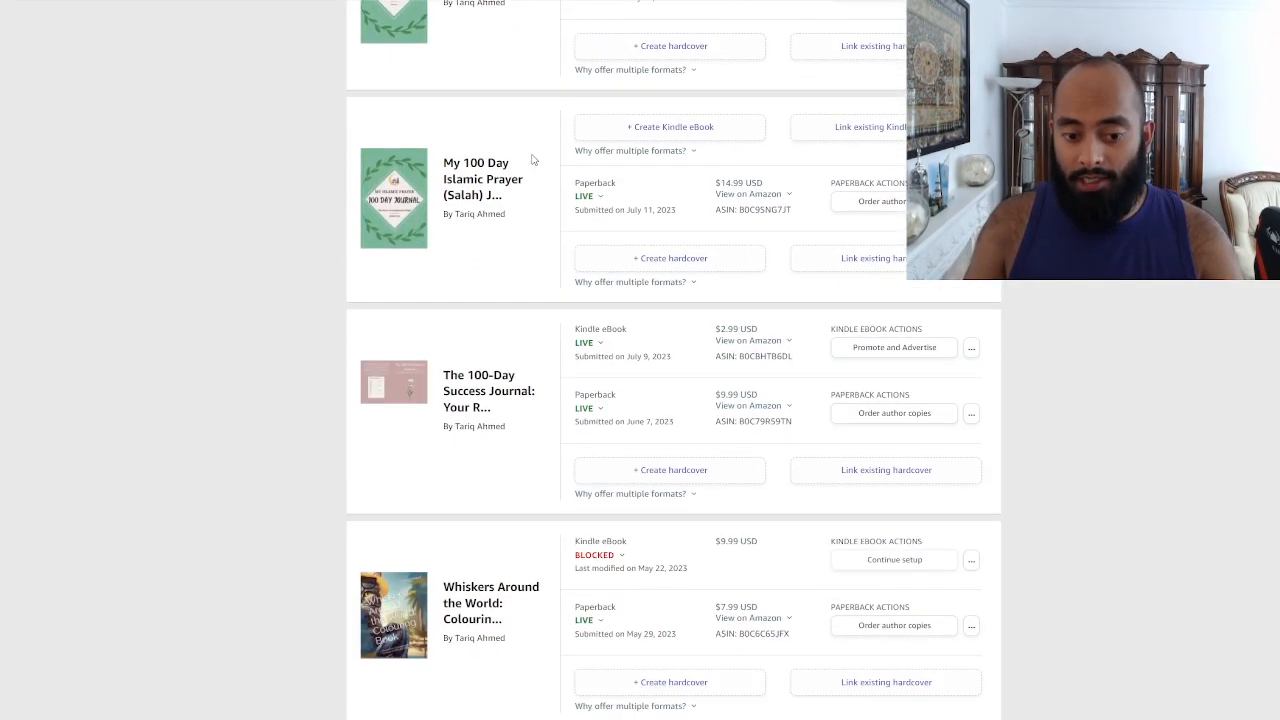
scroll(down, 3)
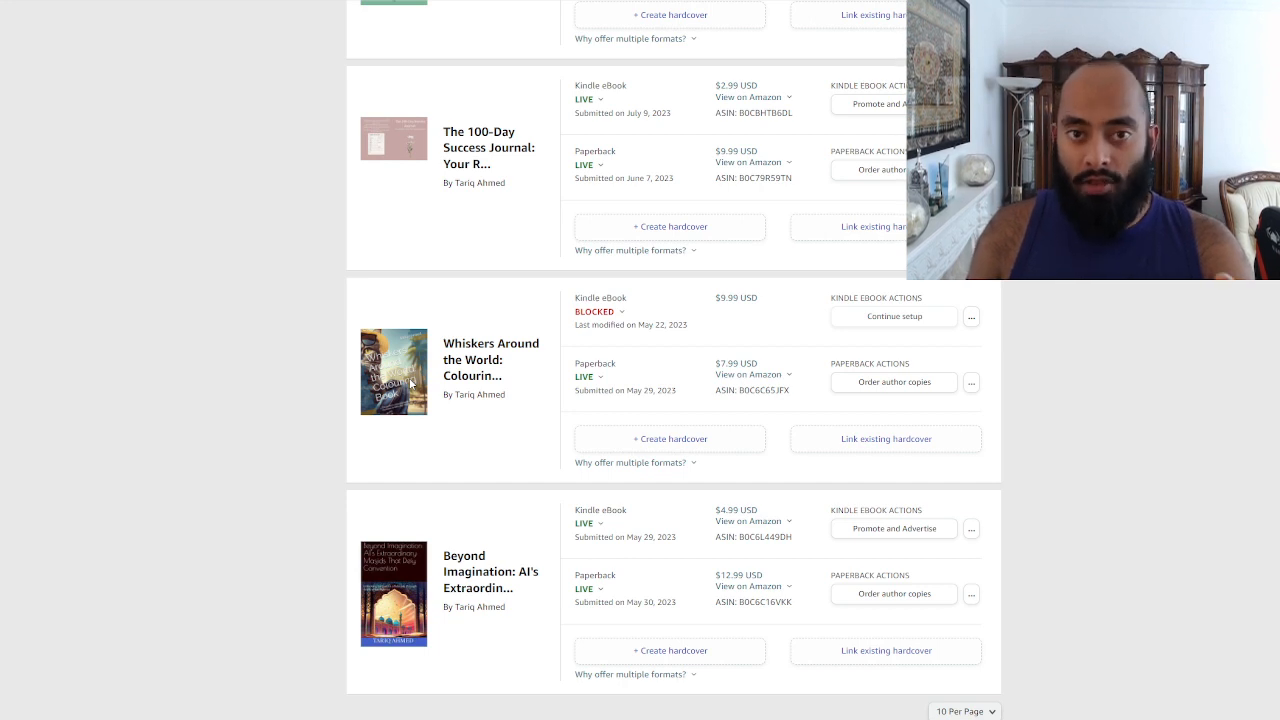
mouse_move(476, 425)
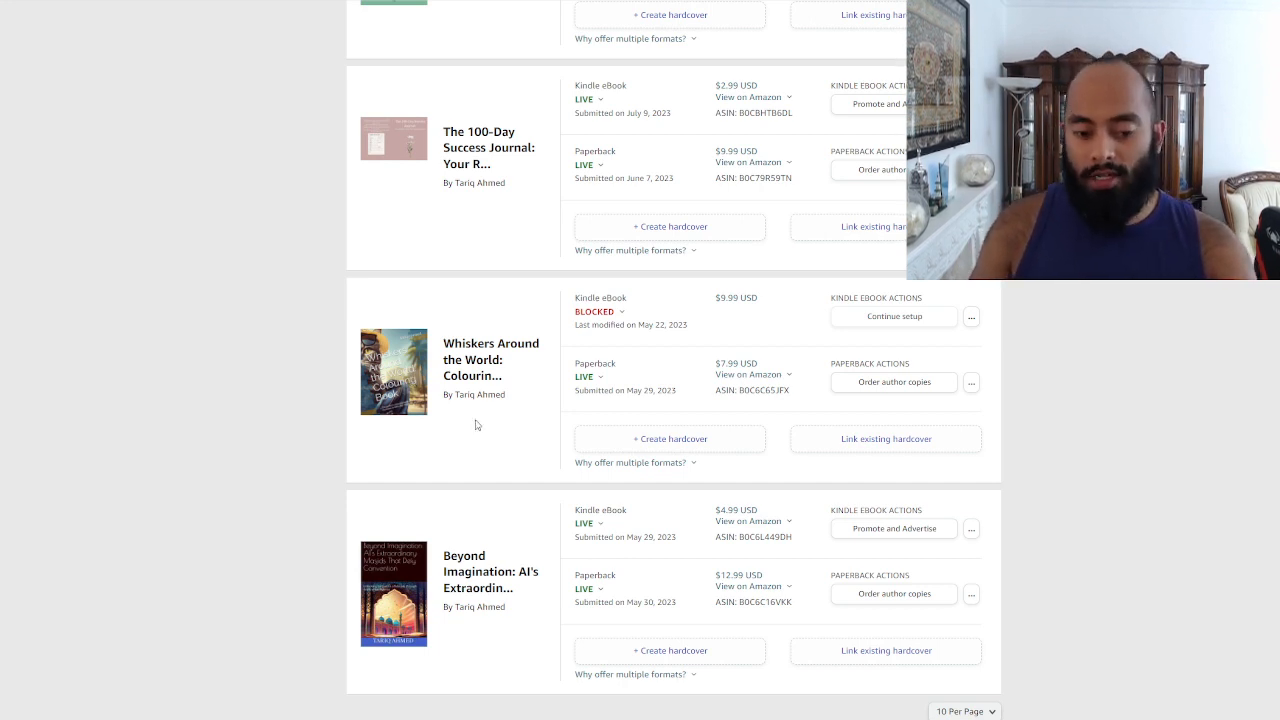
mouse_move(410, 592)
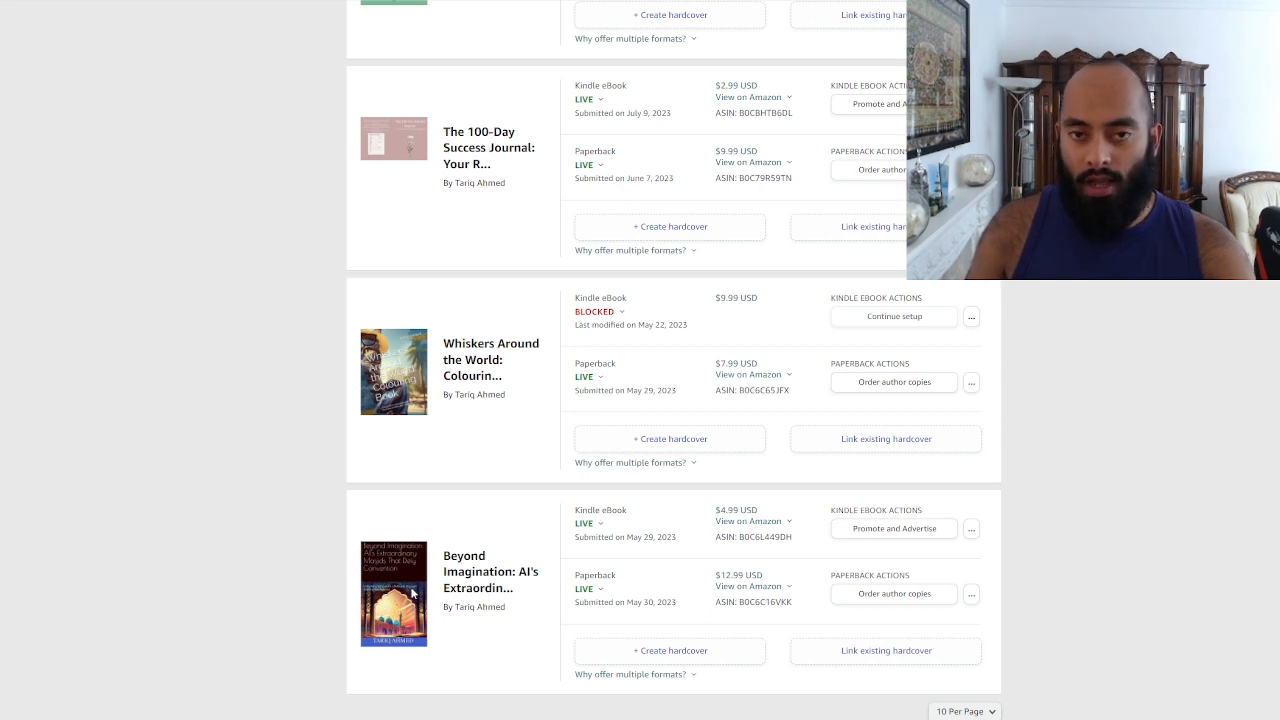
mouse_move(442, 453)
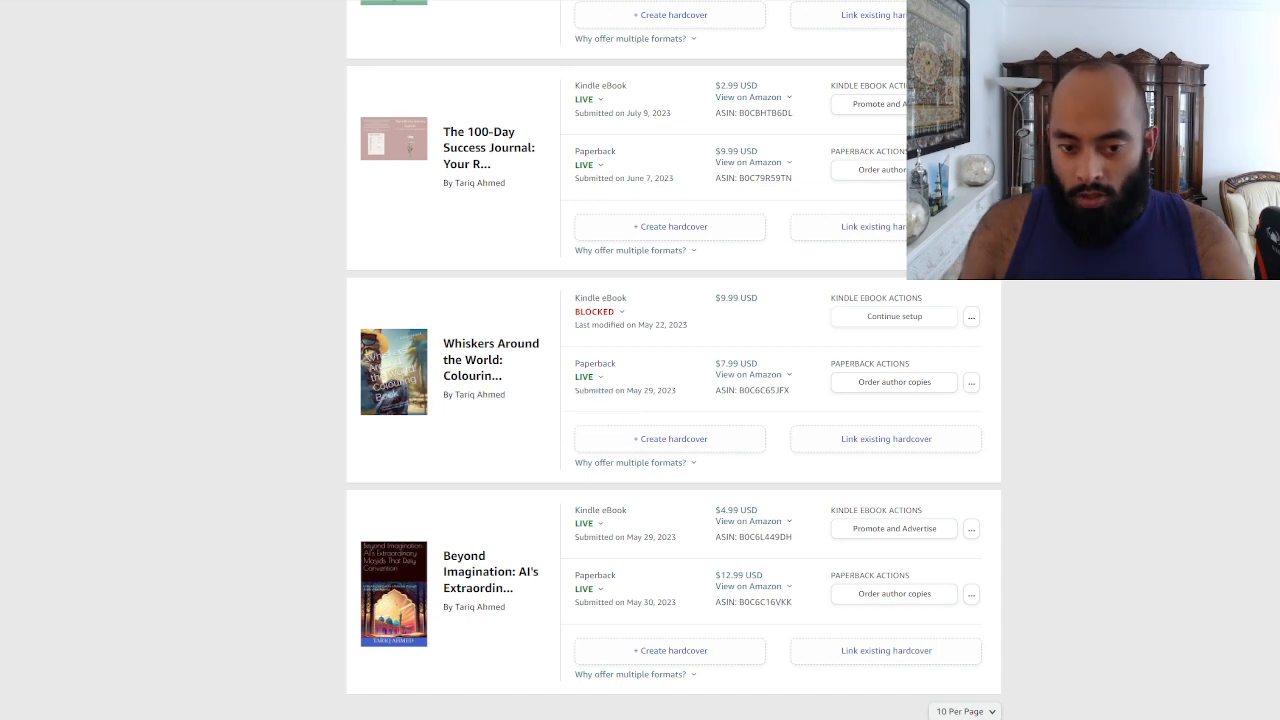
mouse_move(490, 360)
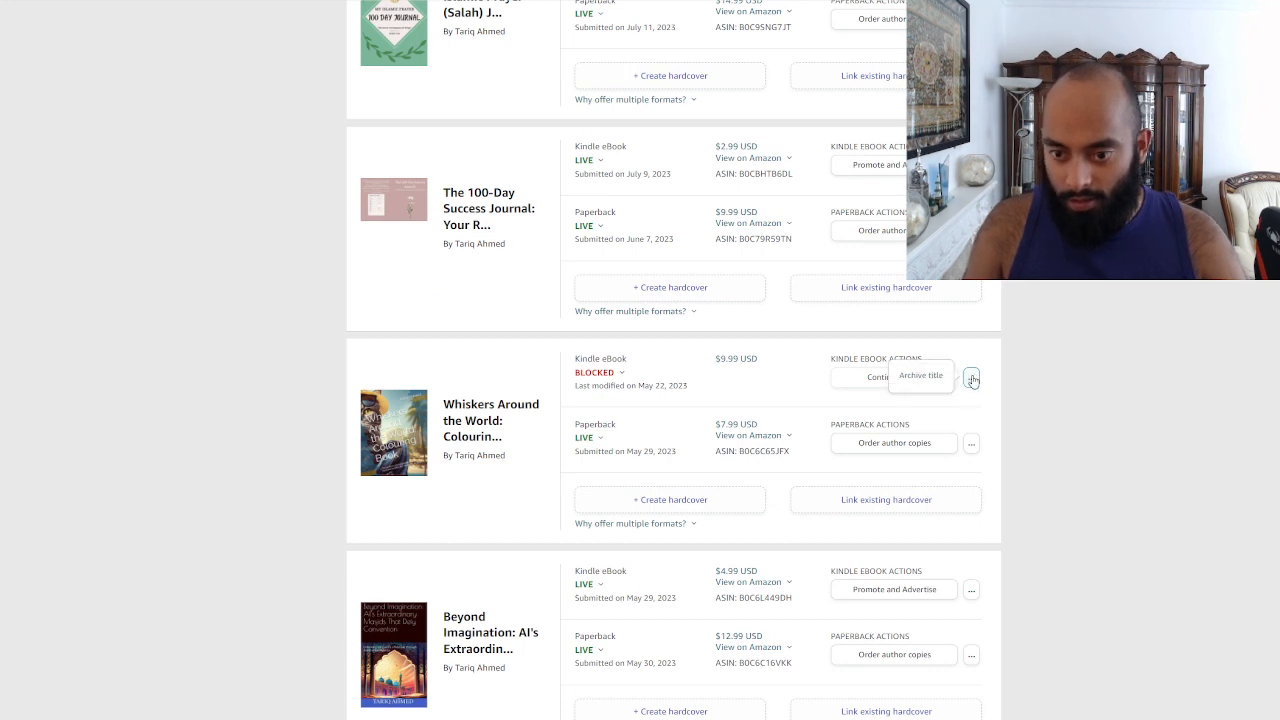
Step: Unpublish the Whiskers Around the World paperback from its actions menu and confirm
click(971, 443)
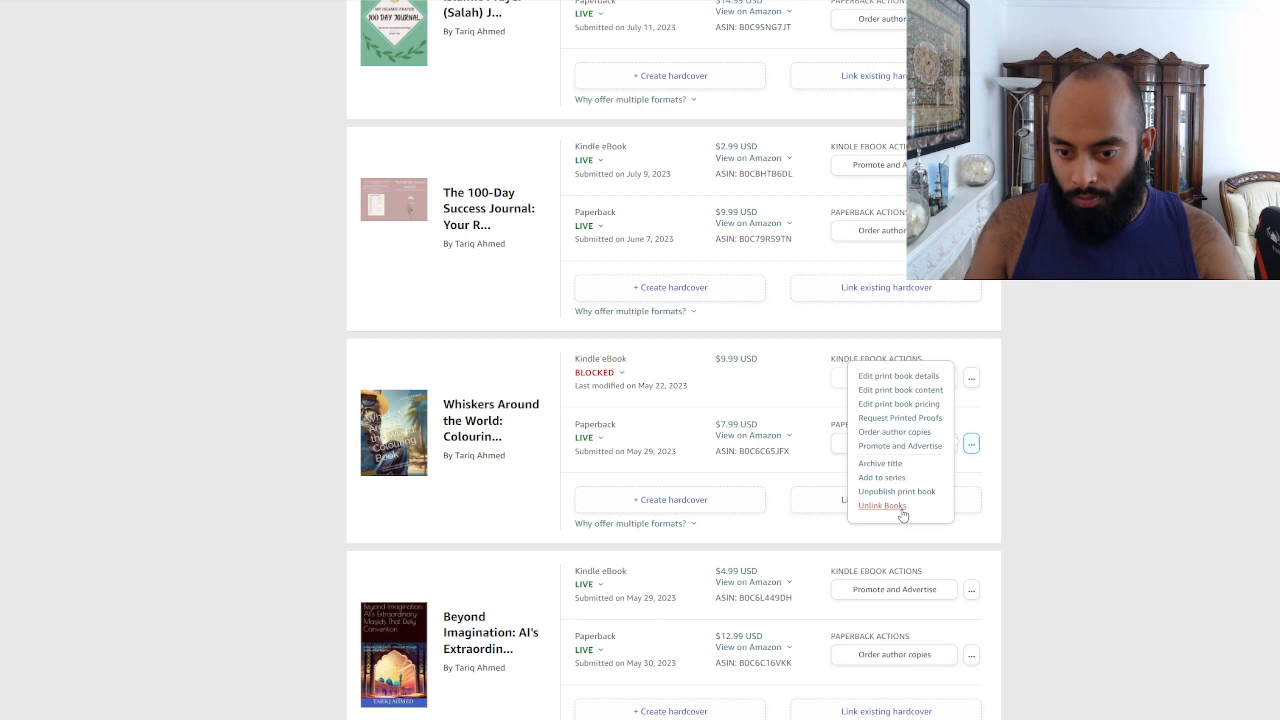
mouse_move(911, 497)
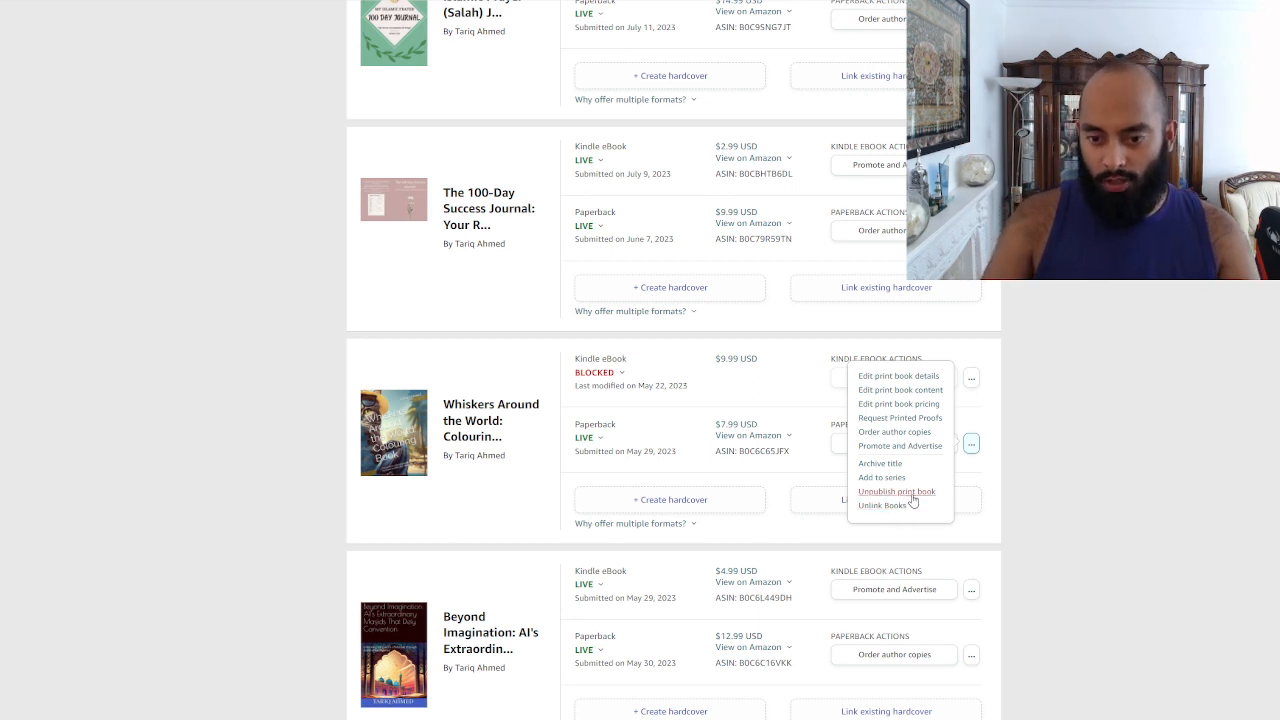
click(896, 491)
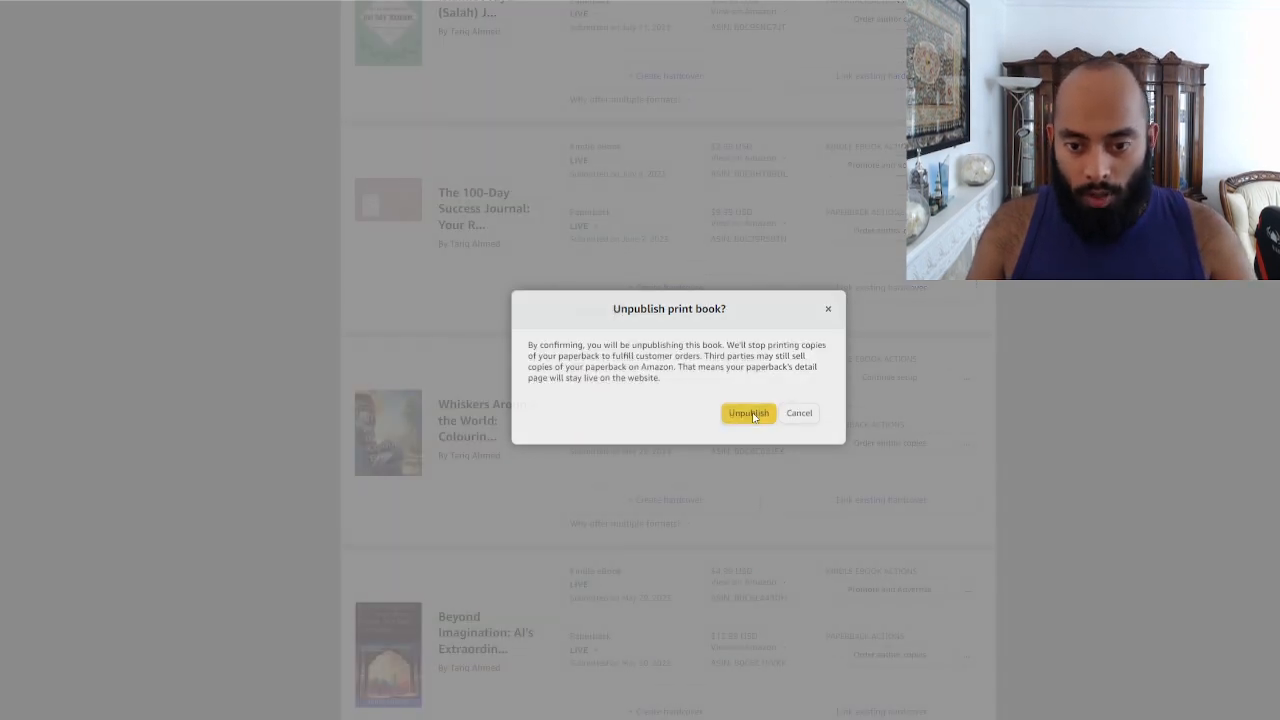
click(748, 413)
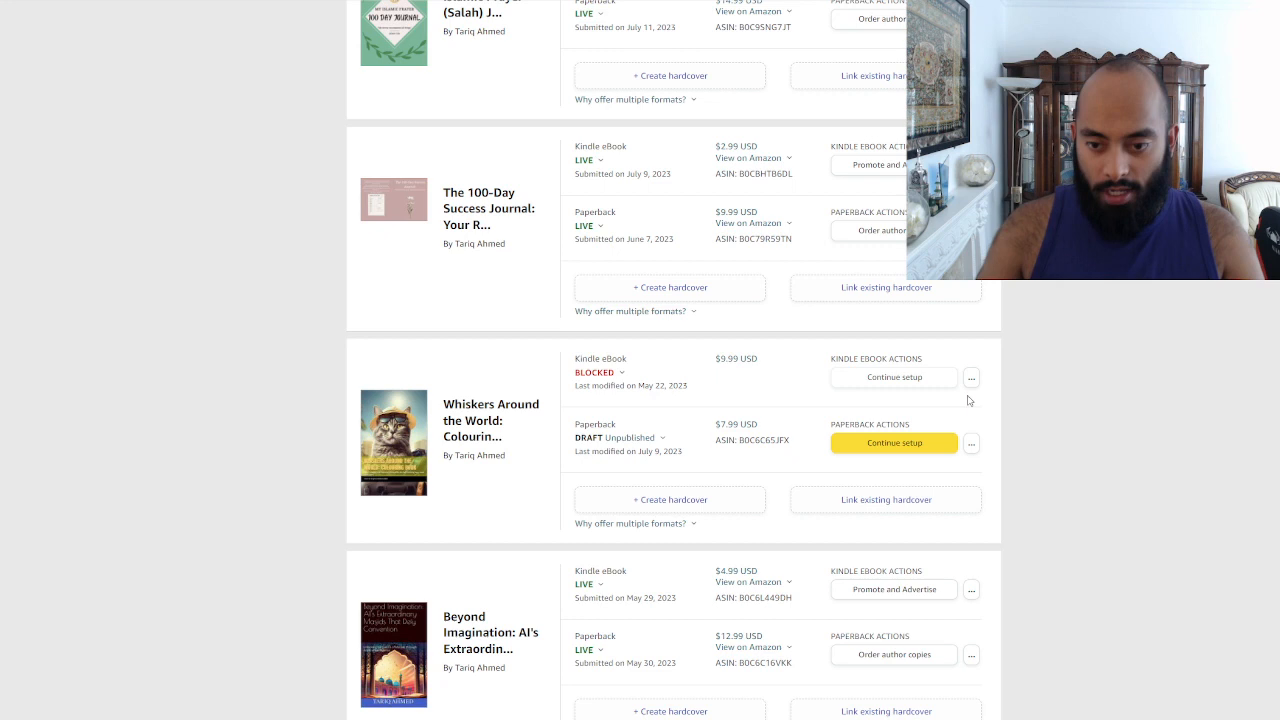
click(970, 443)
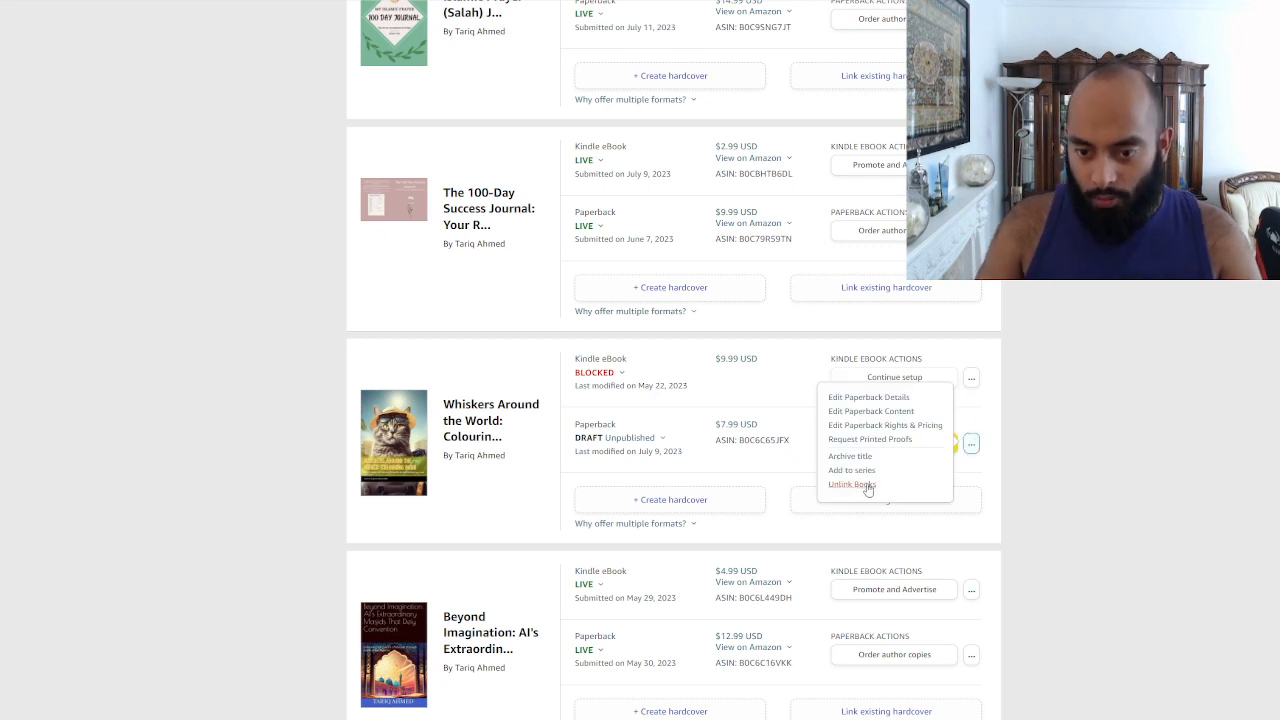
click(851, 484)
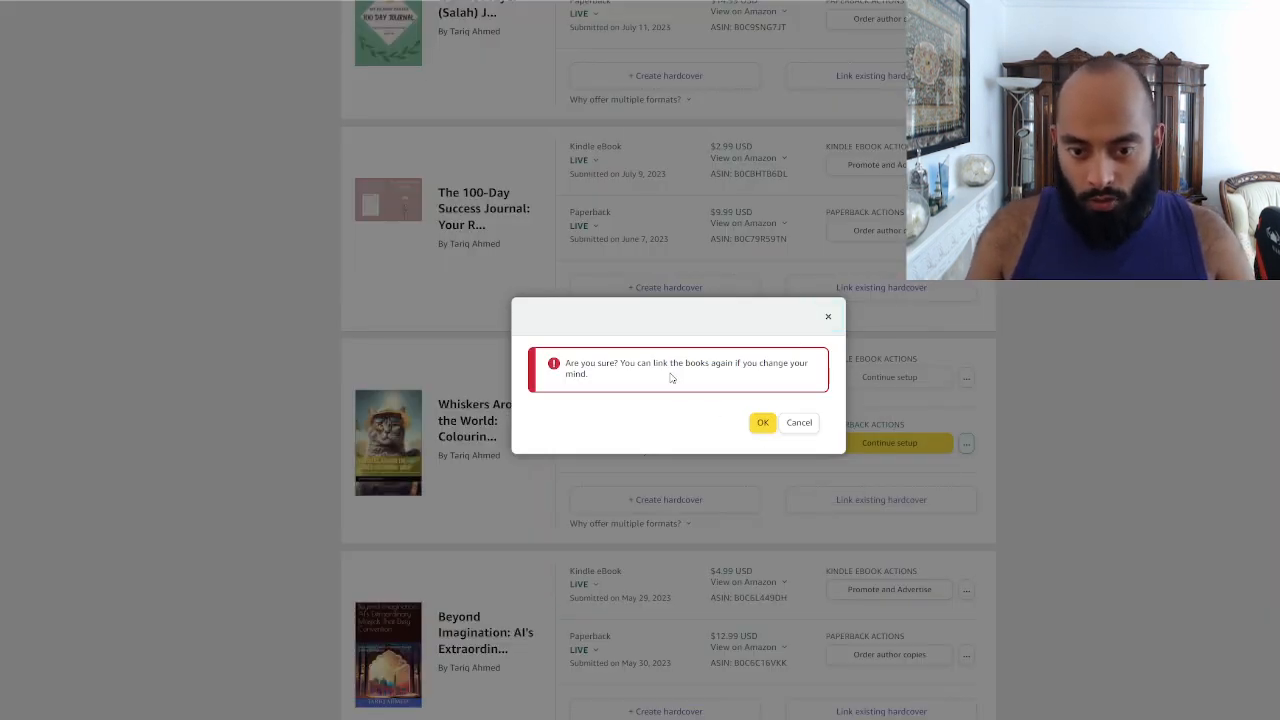
click(762, 421)
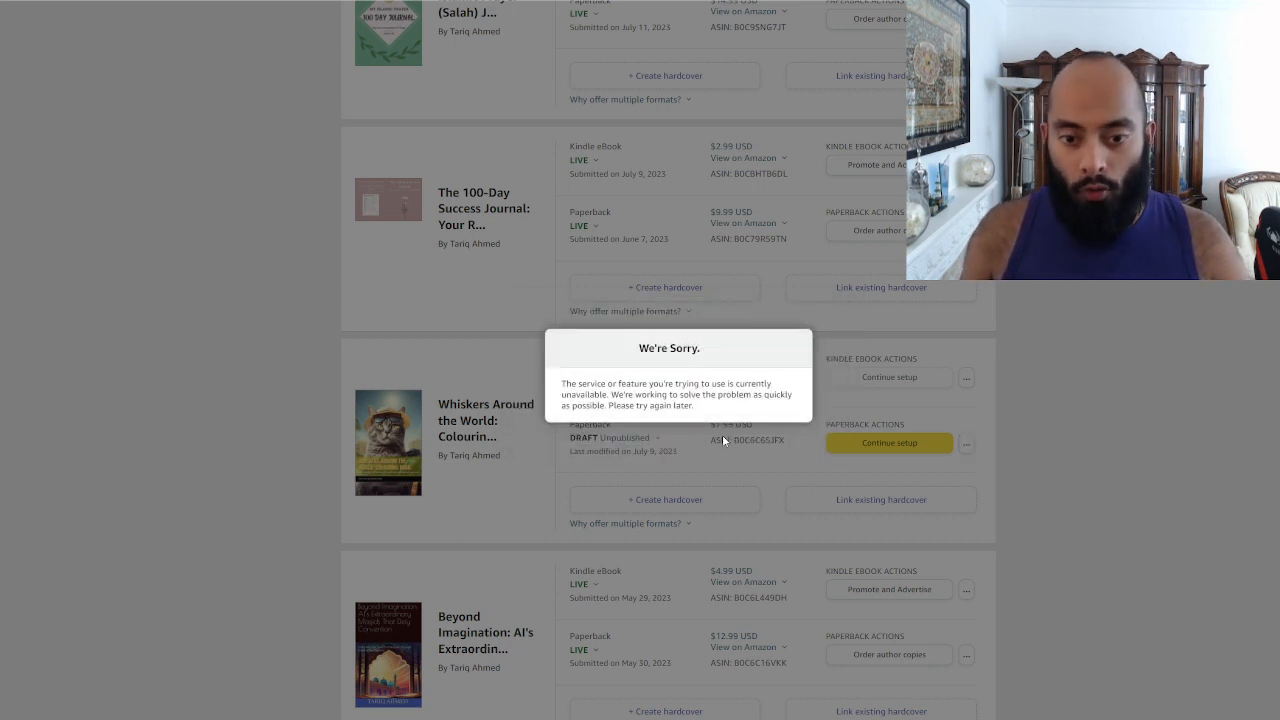
mouse_move(917, 400)
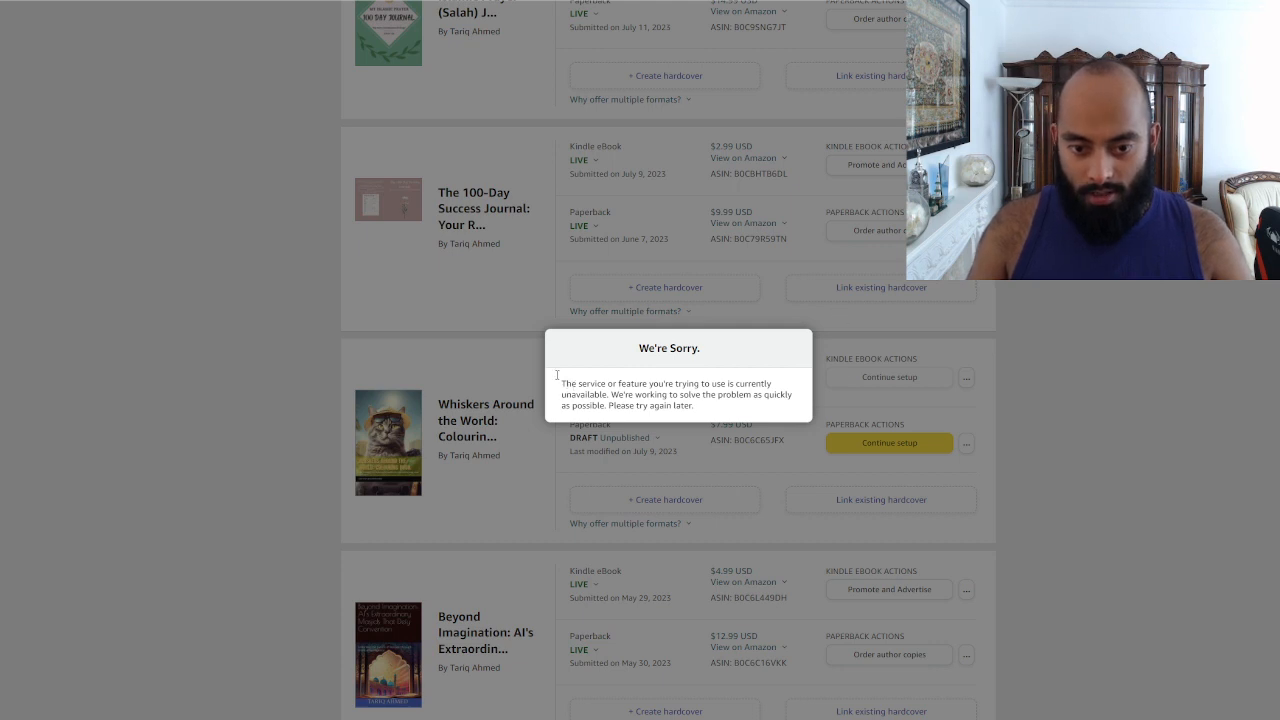
scroll(down, 3)
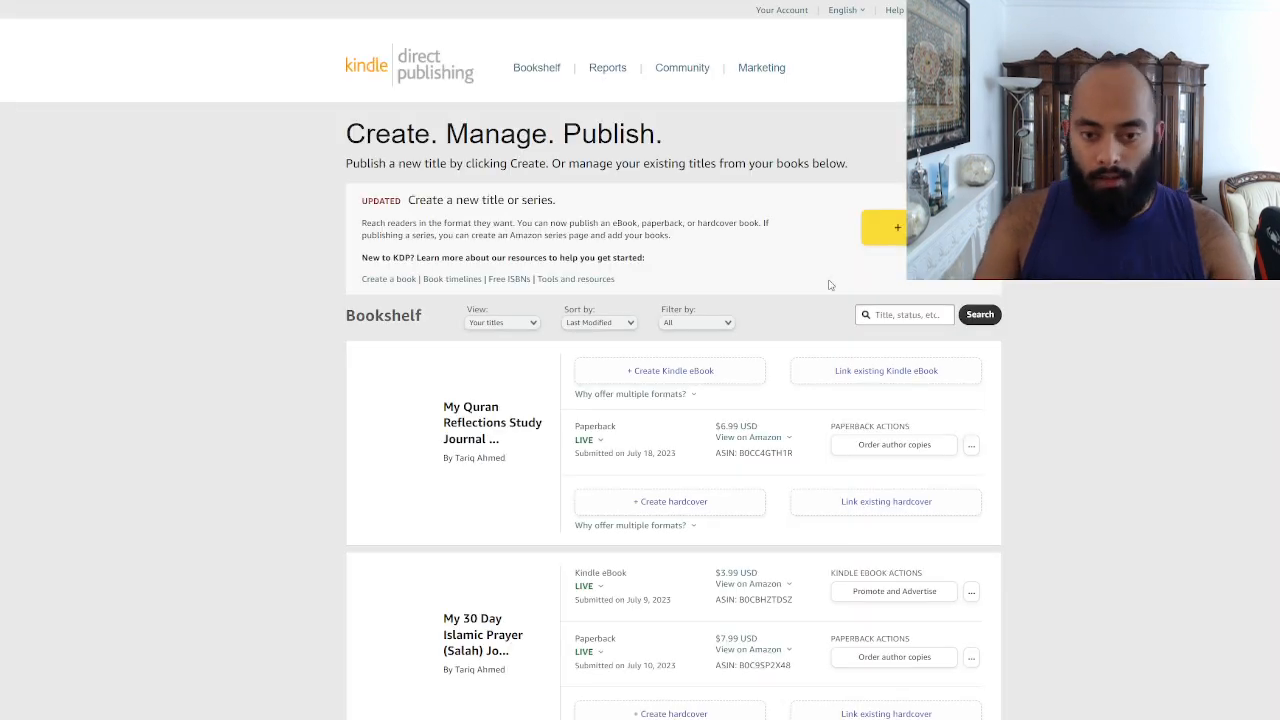
Step: Unpublish the Beyond Imagination Kindle eBook and then its paperback
scroll(down, 3)
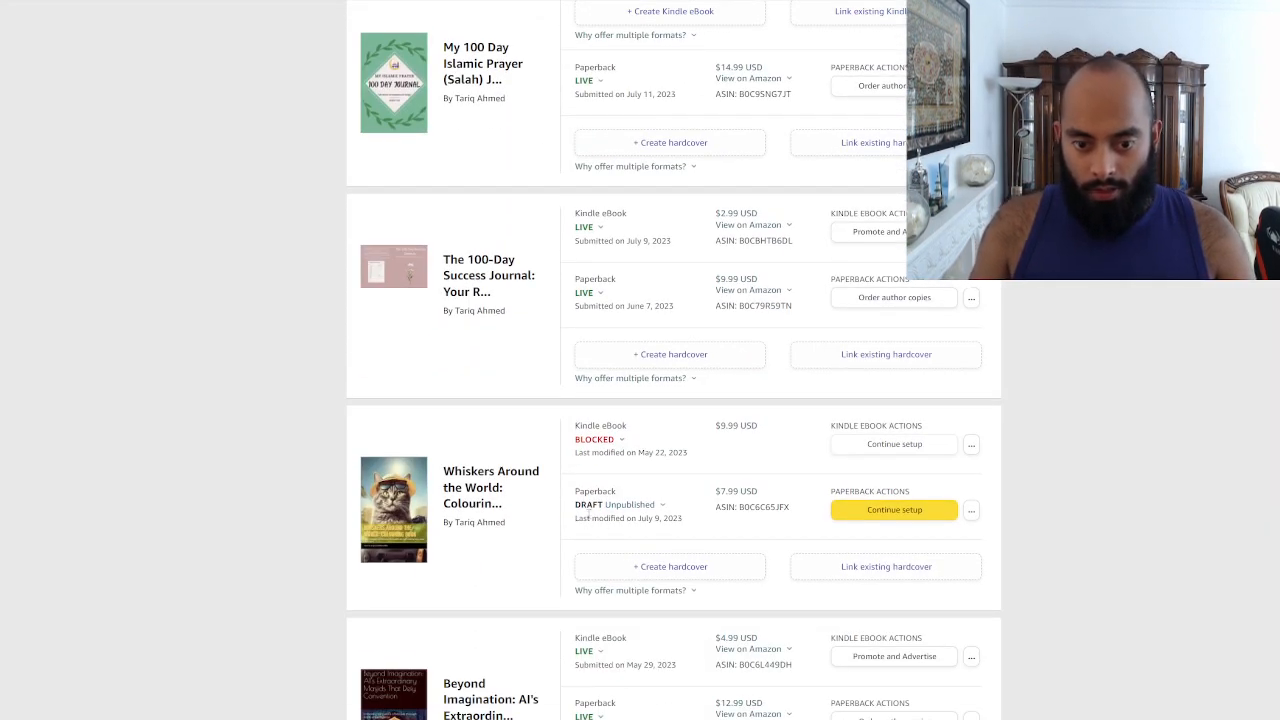
scroll(down, 3)
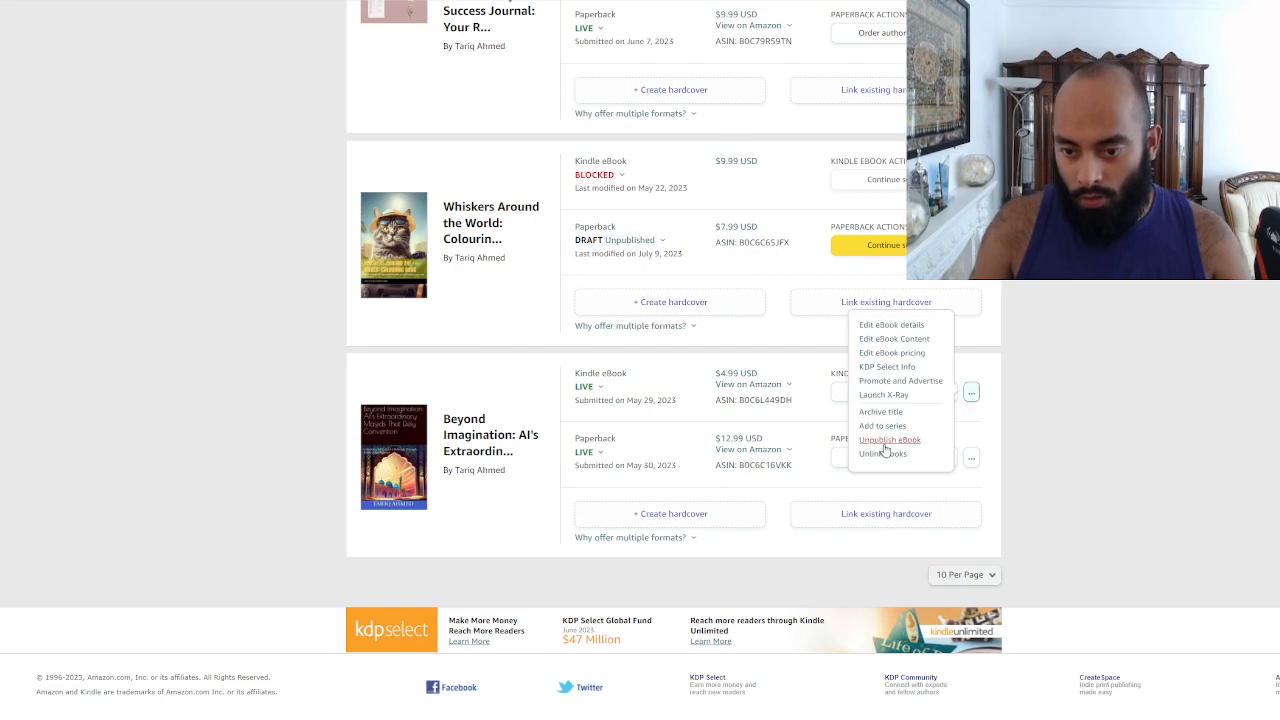
click(889, 440)
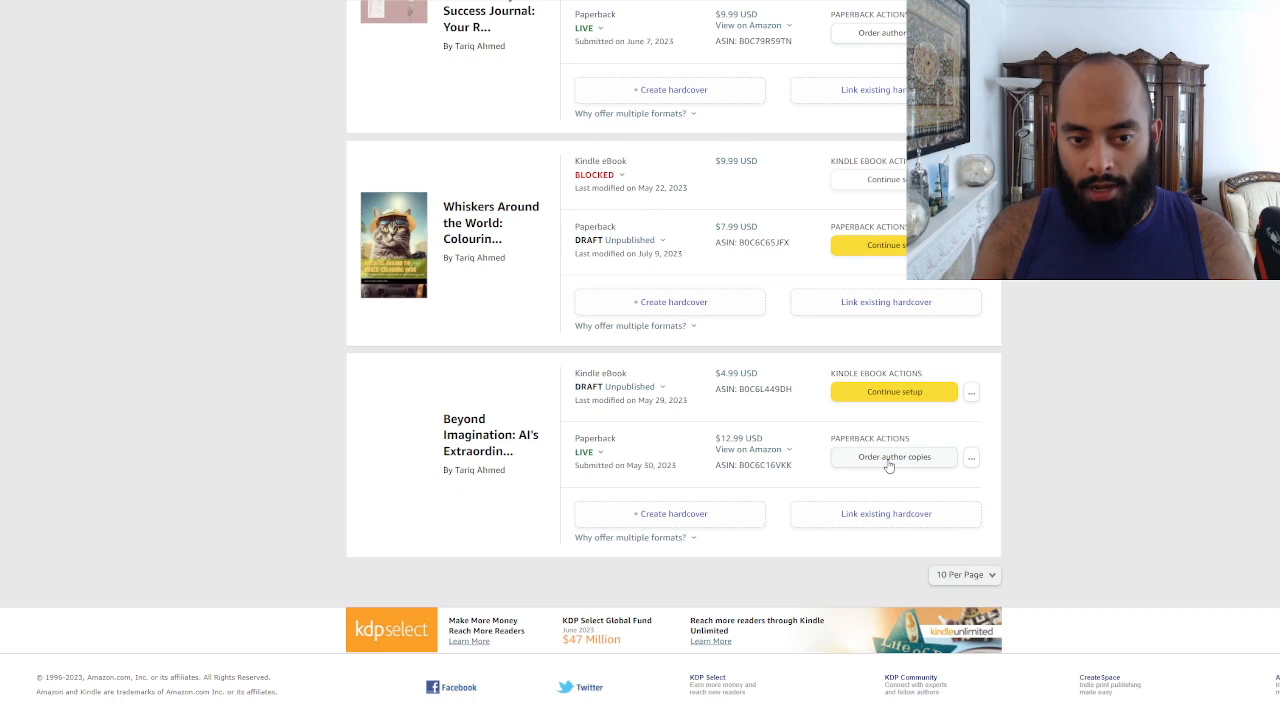
click(970, 457)
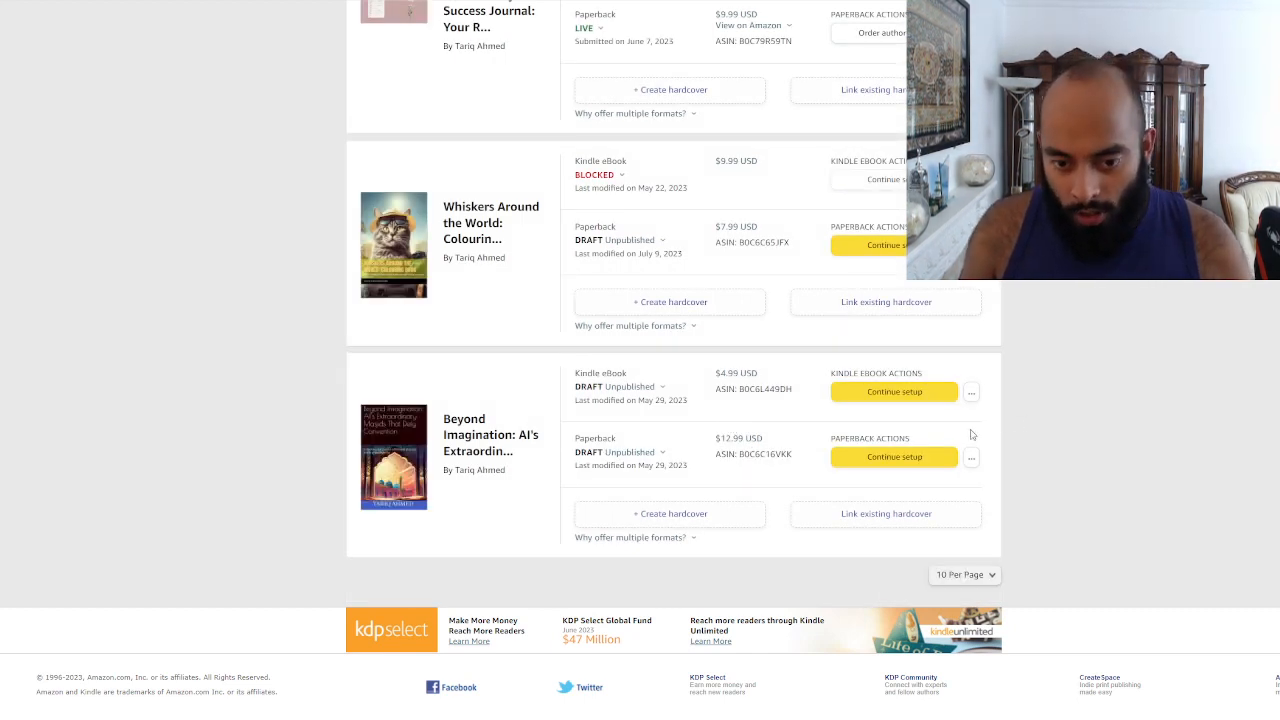
click(629, 386)
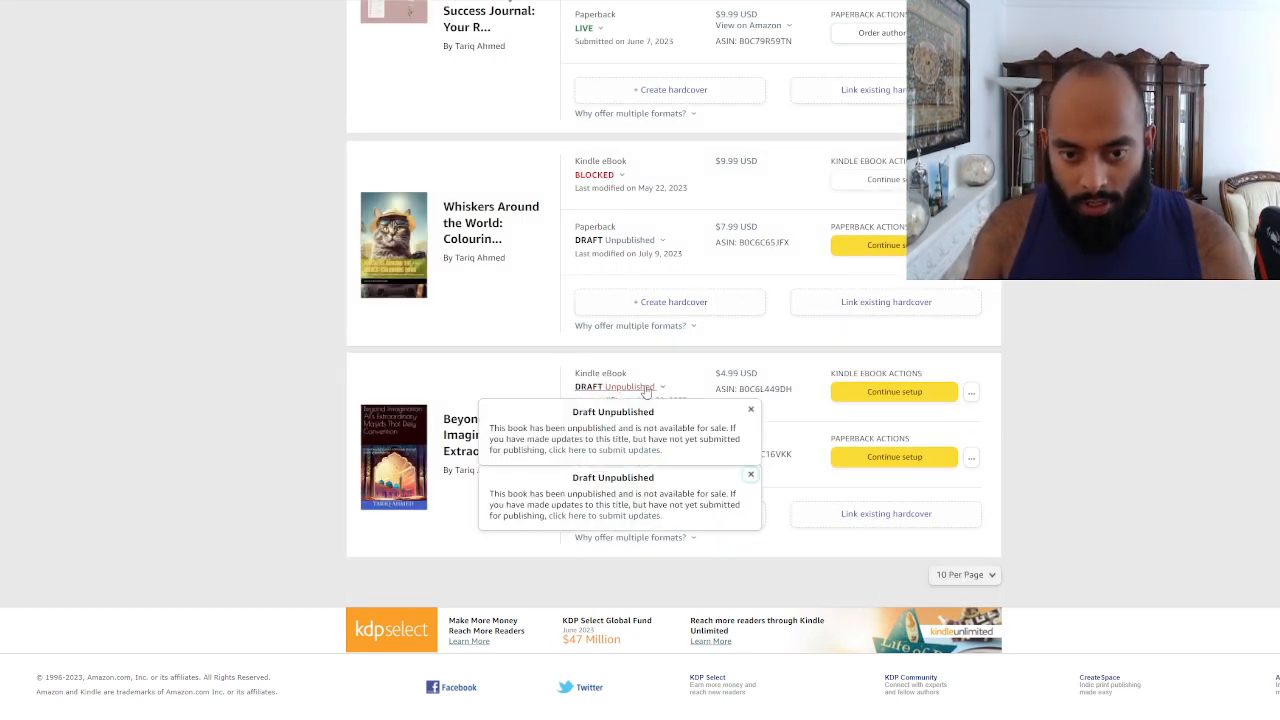
scroll(up, 3)
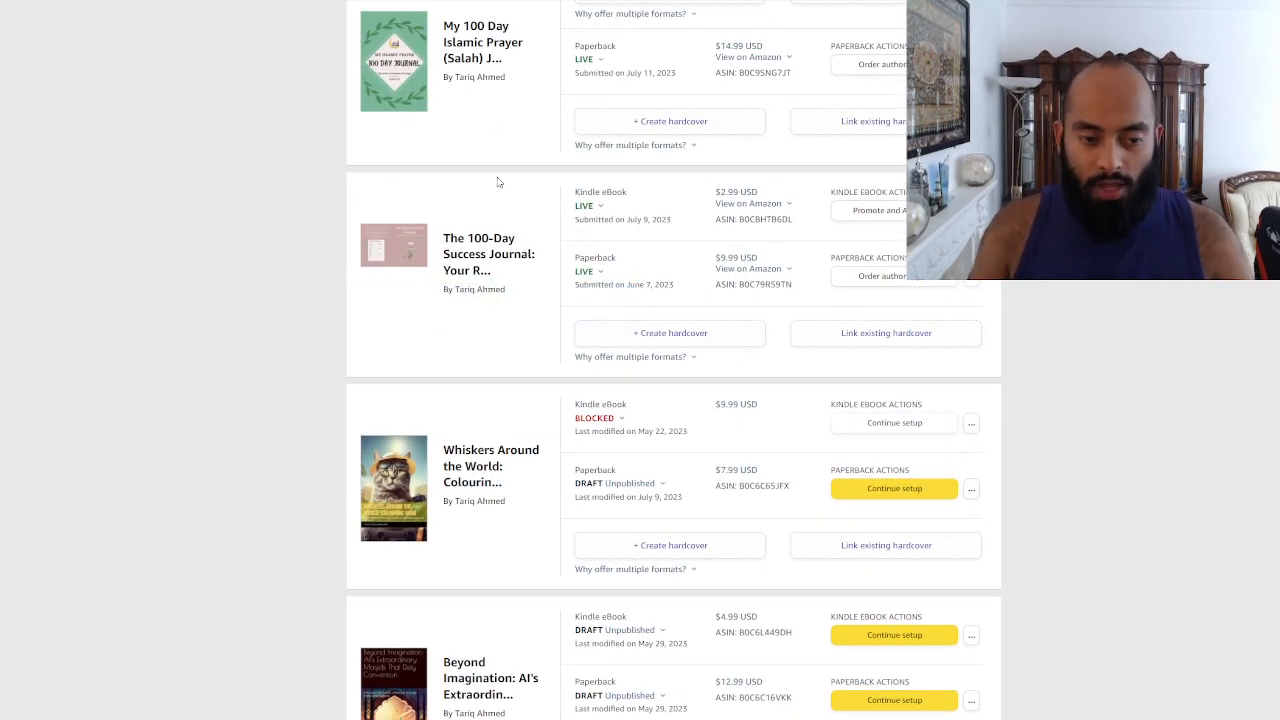
scroll(up, 3)
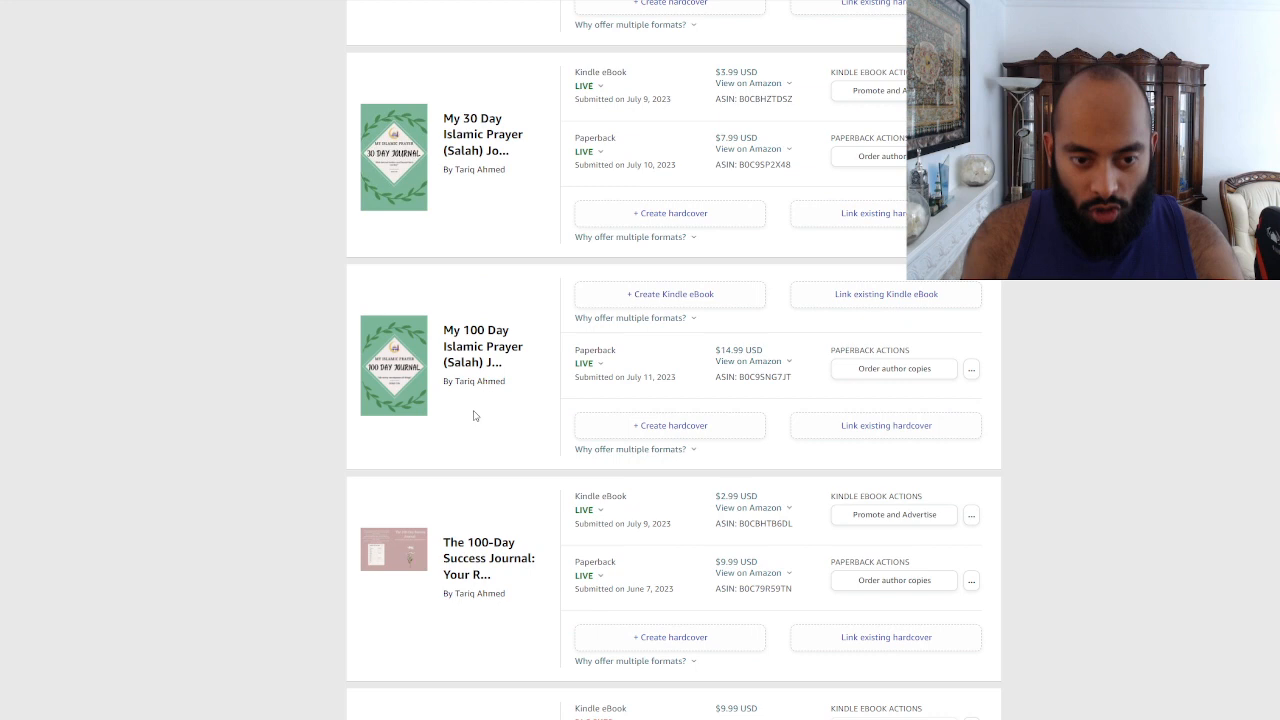
mouse_move(498, 398)
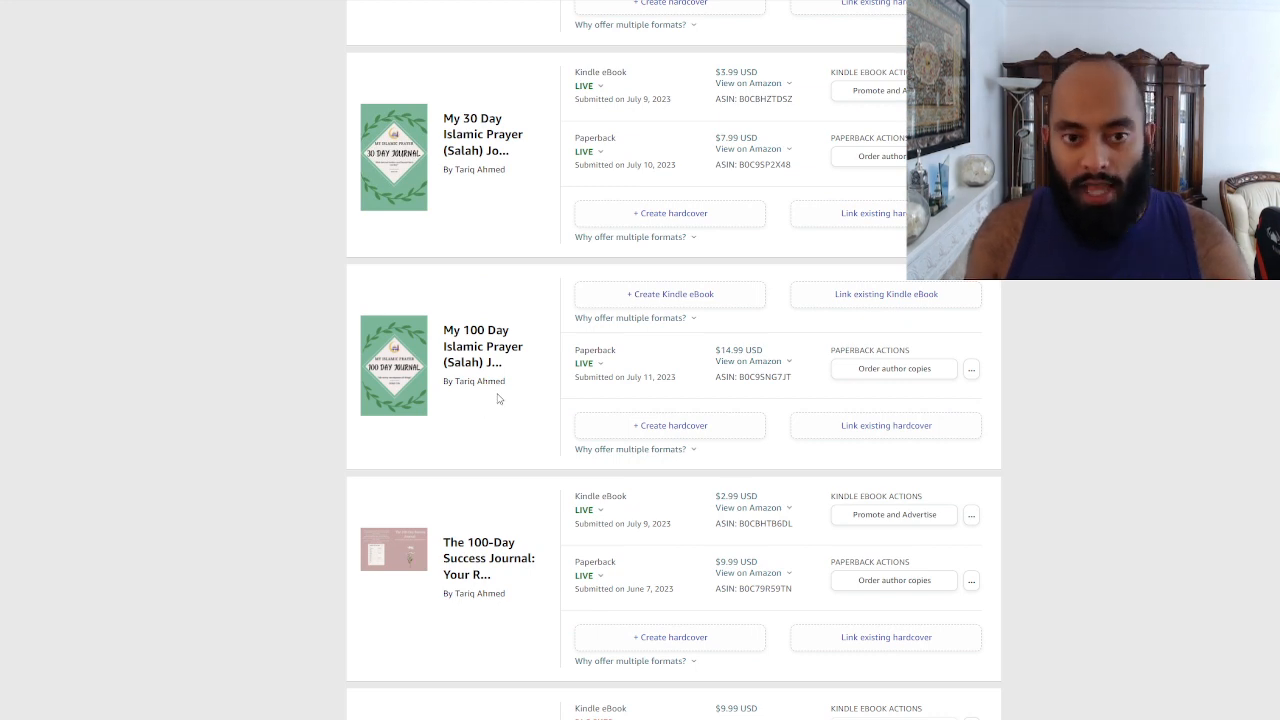
scroll(up, 3)
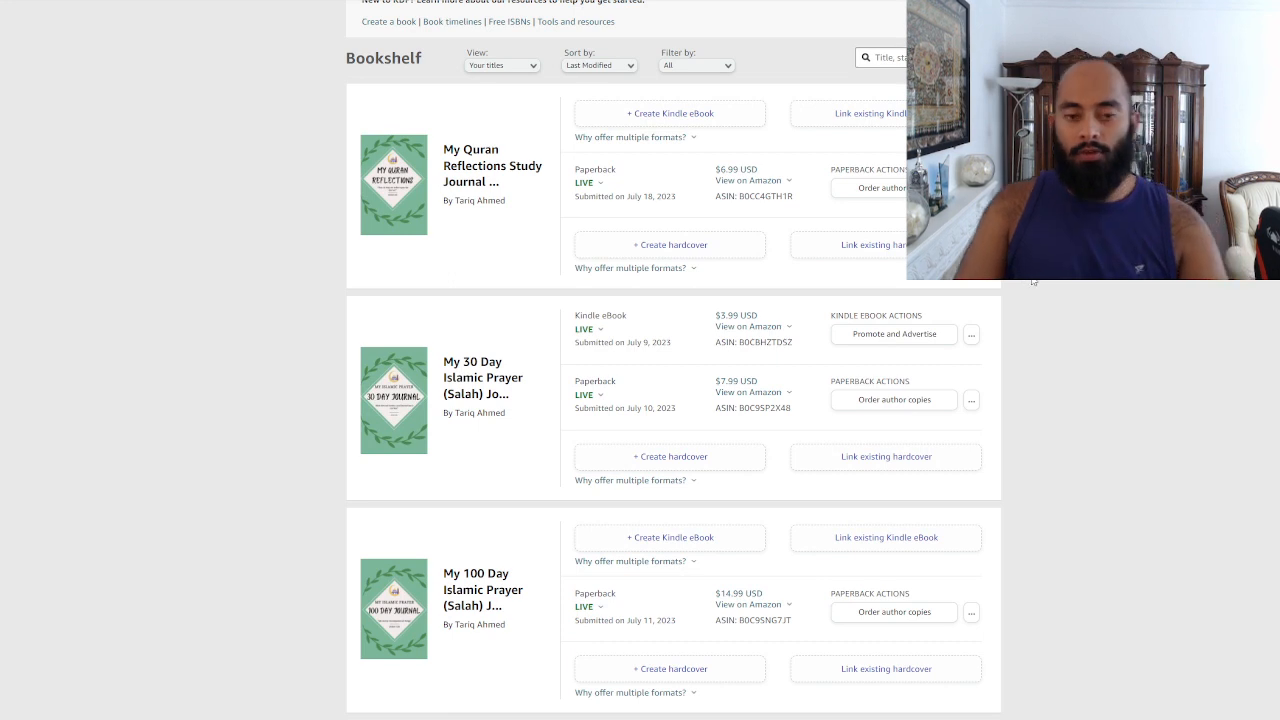
mouse_move(1030, 287)
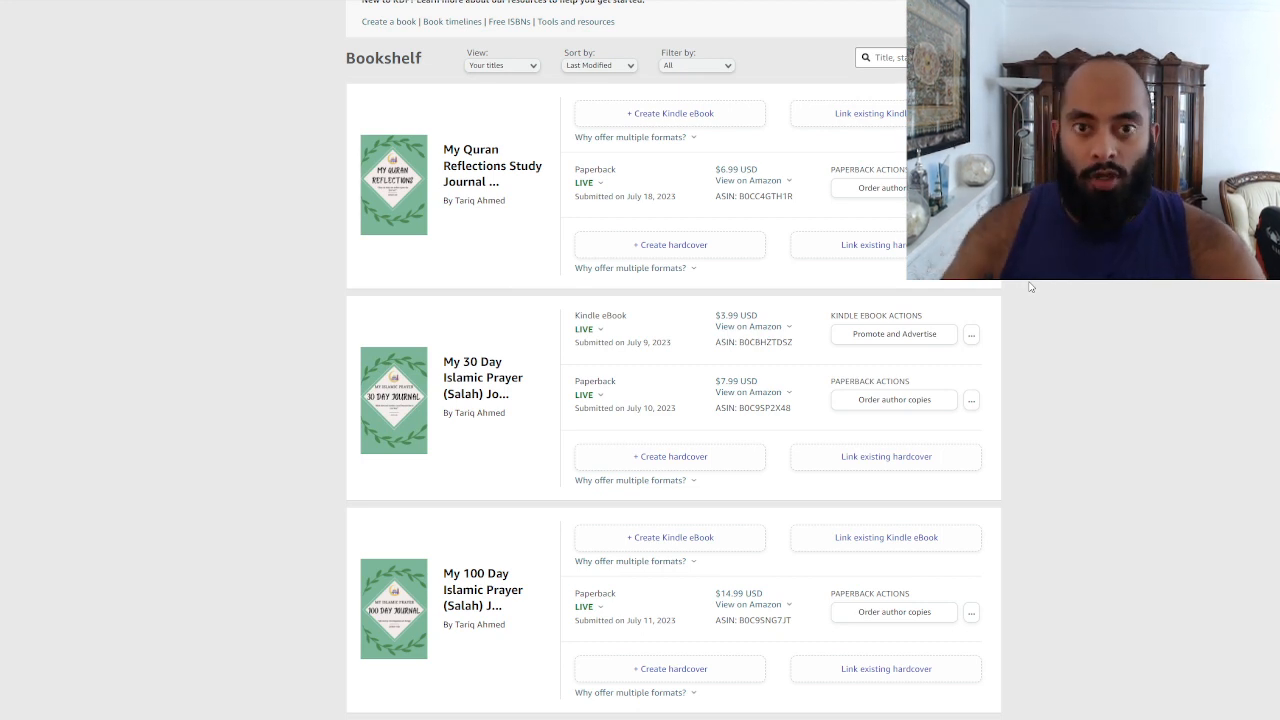
scroll(down, 3)
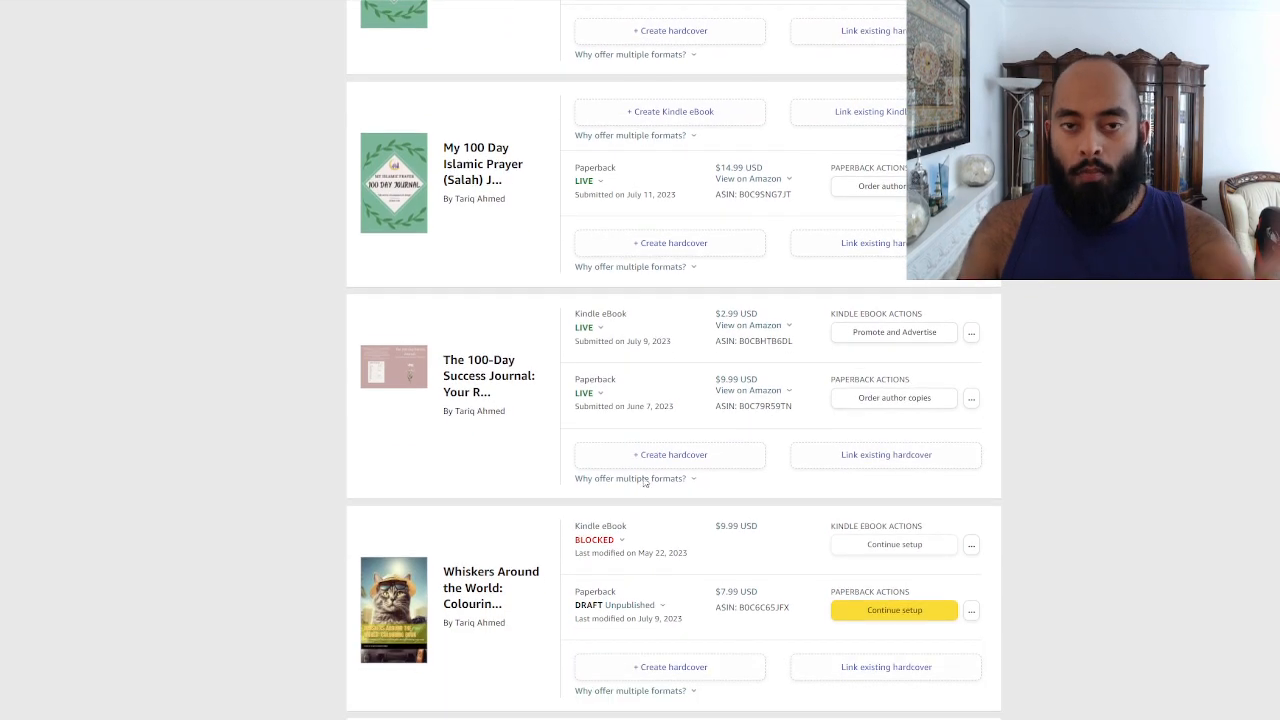
mouse_move(264, 417)
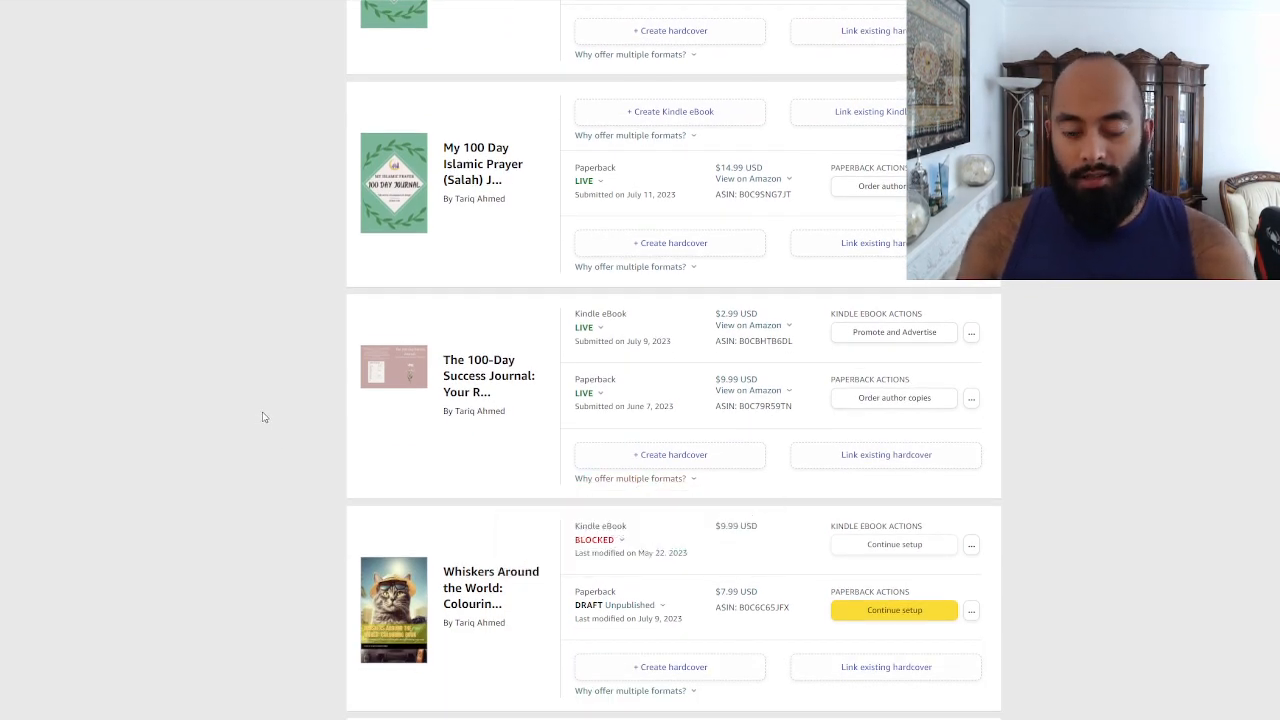
scroll(down, 3)
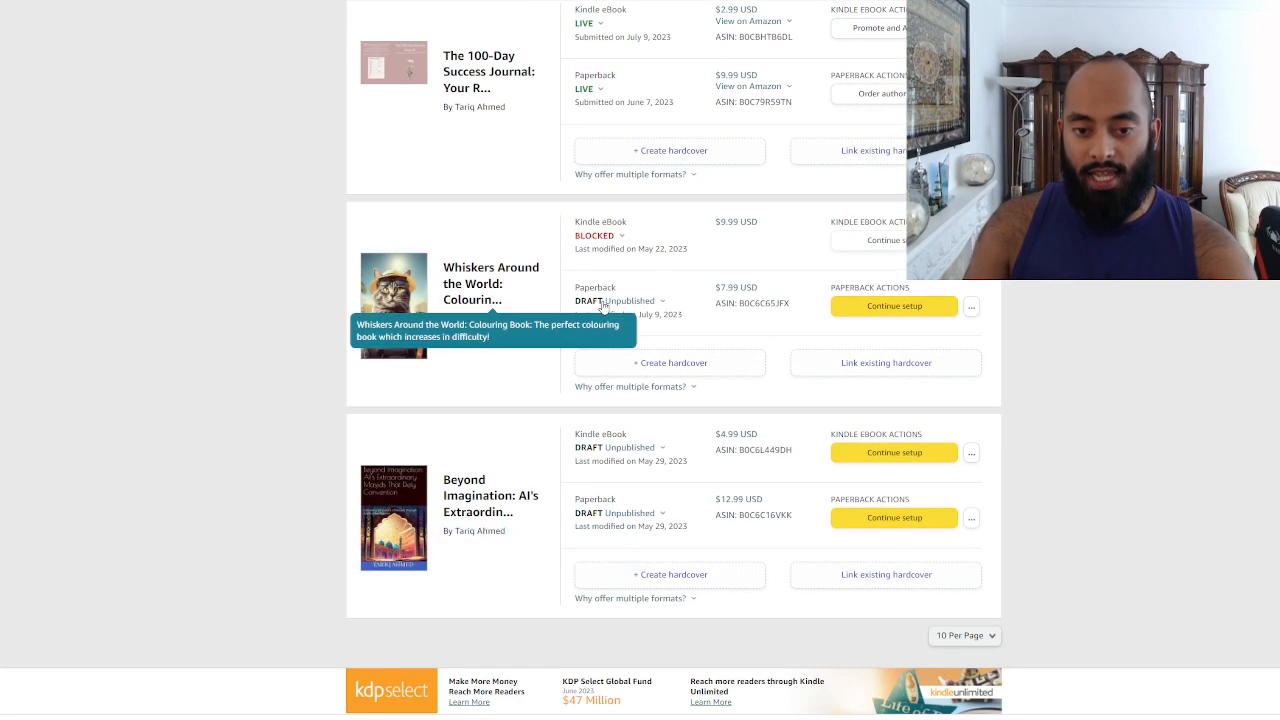
scroll(up, 3)
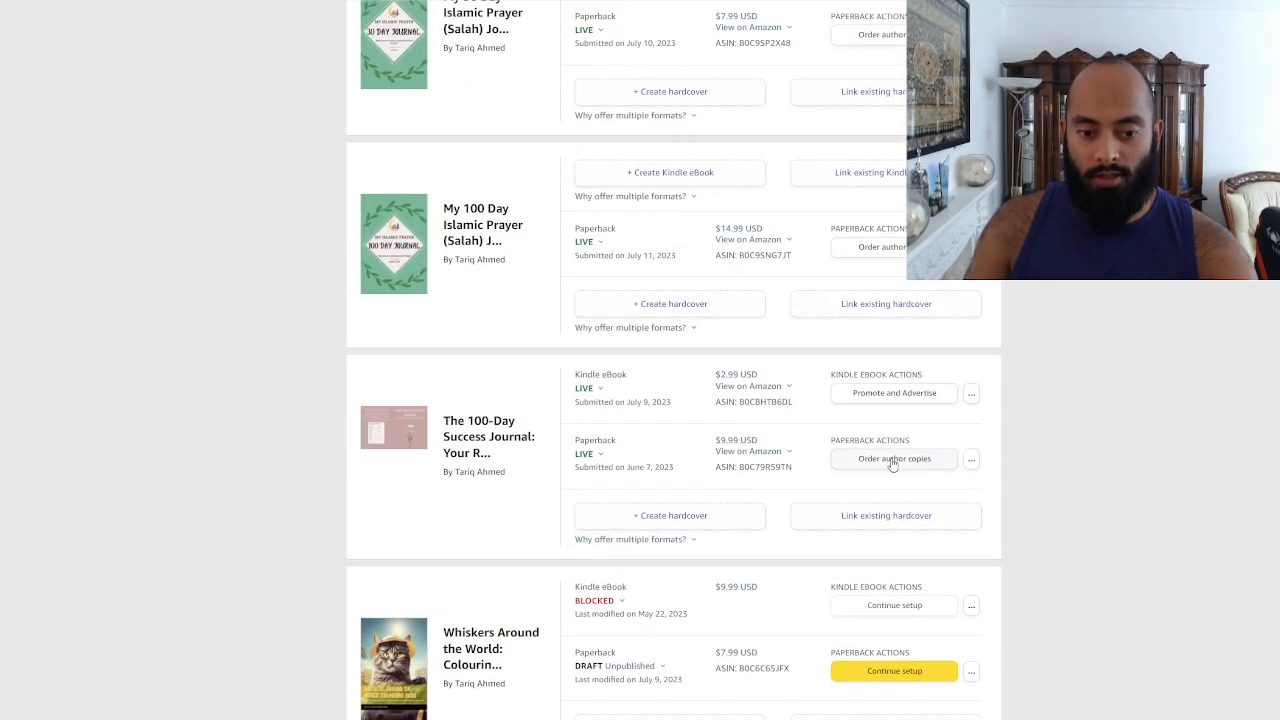
mouse_move(873, 465)
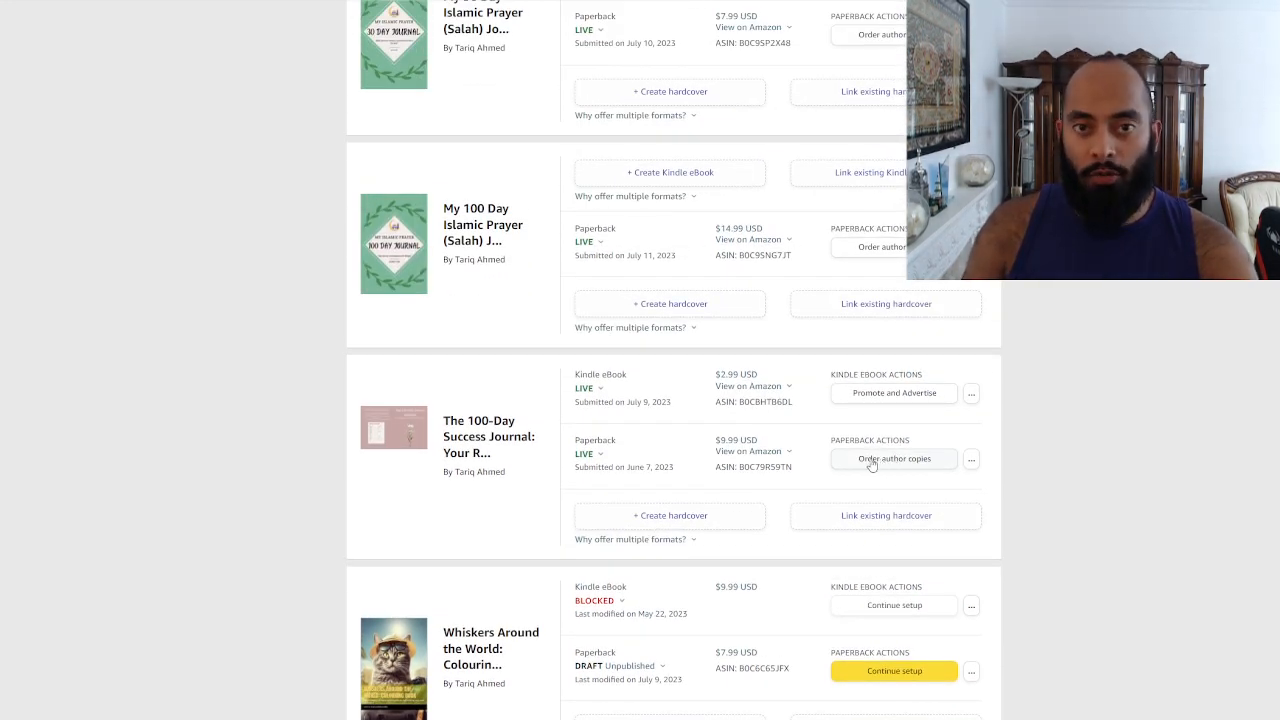
scroll(up, 3)
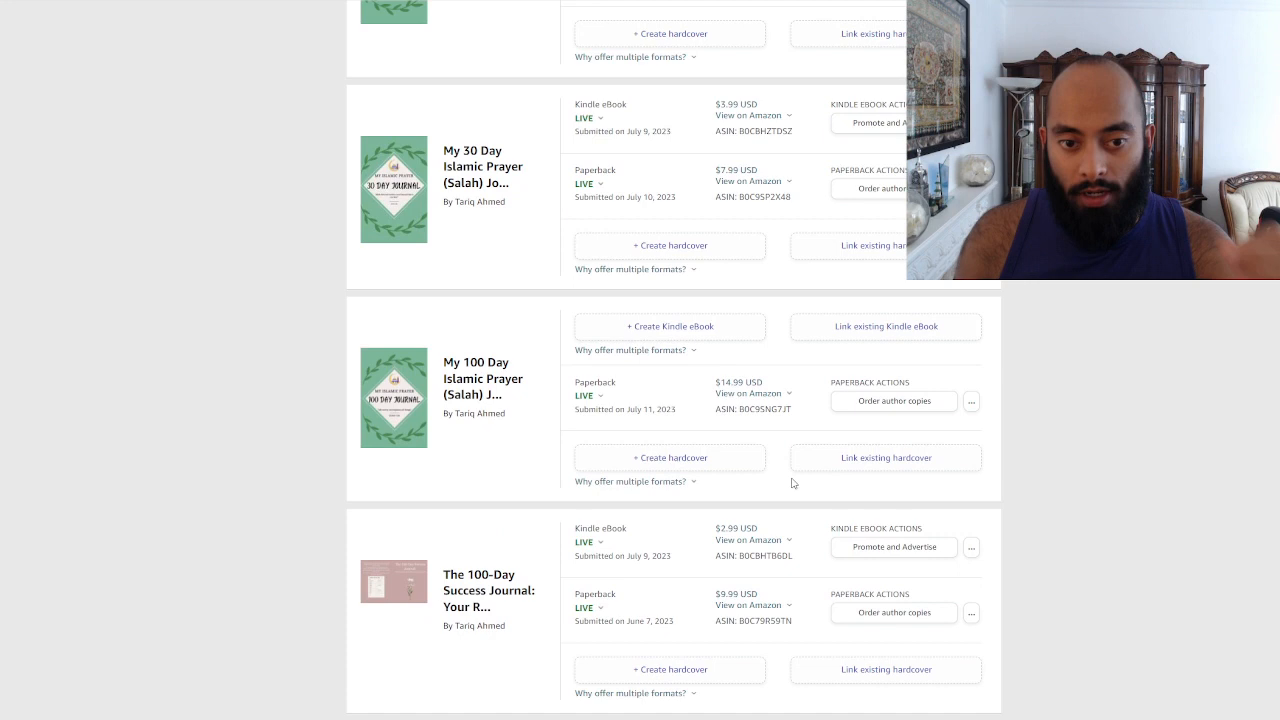
scroll(up, 3)
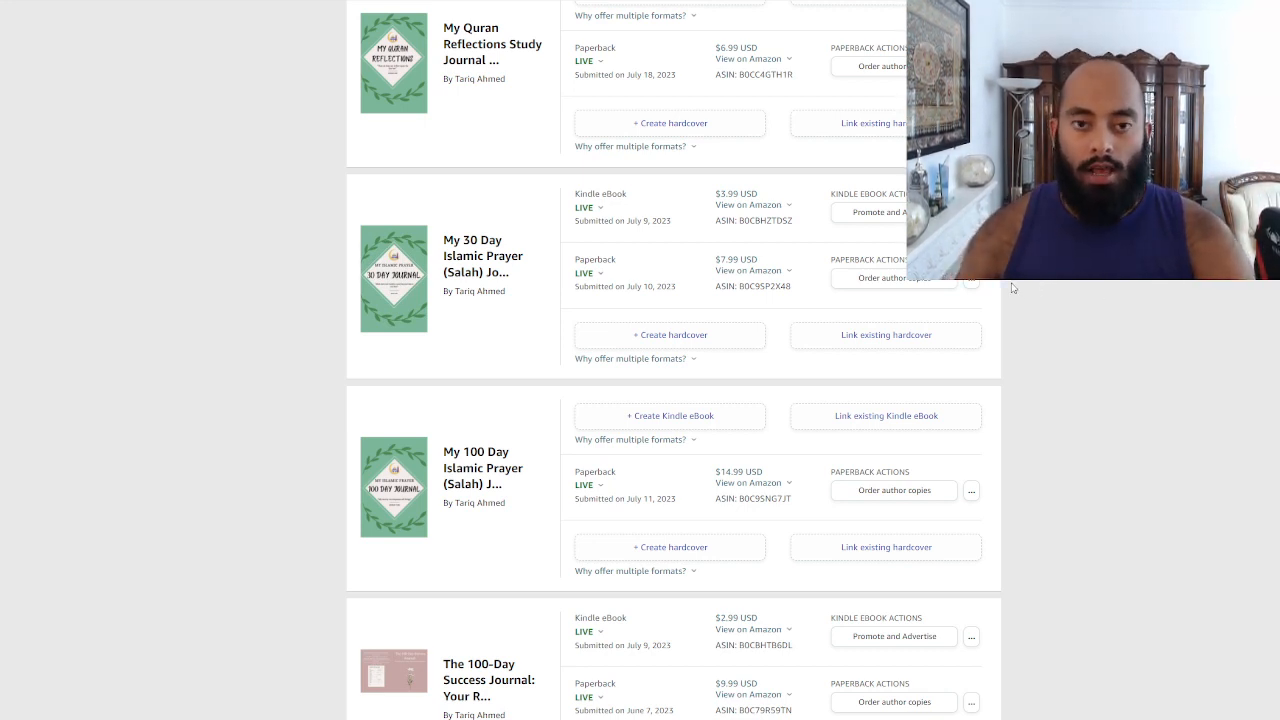
scroll(down, 3)
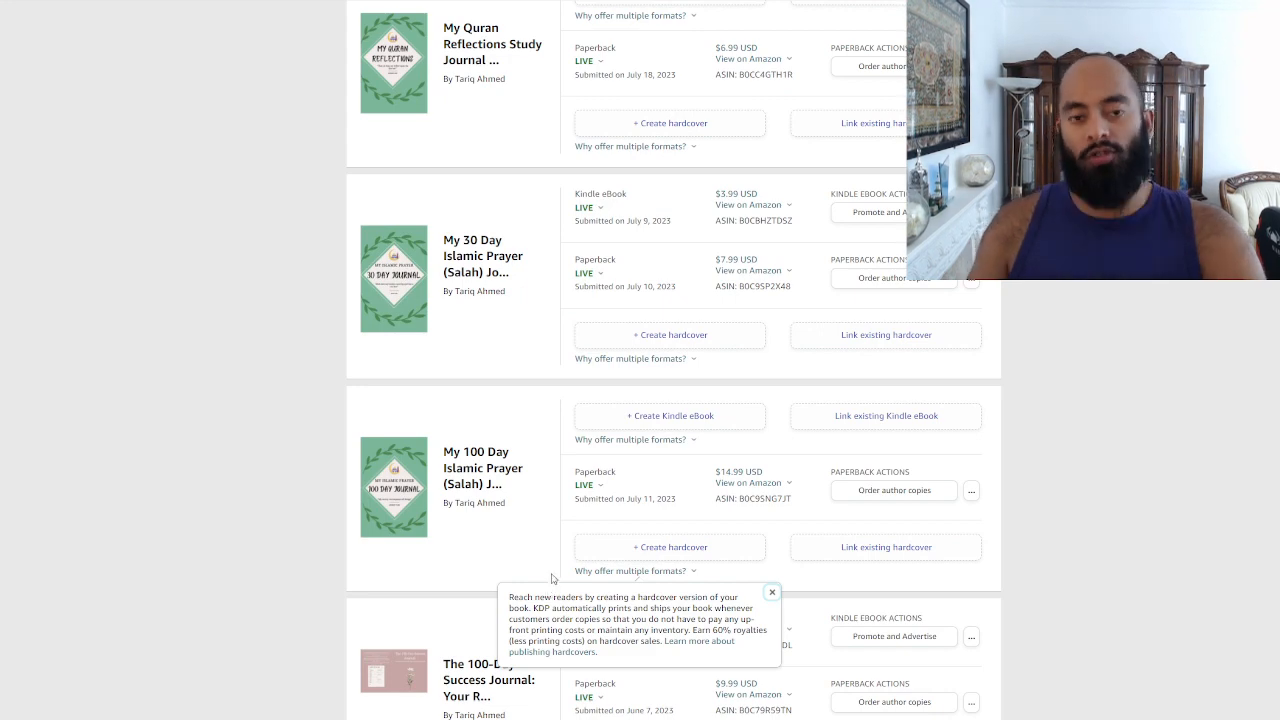
scroll(up, 3)
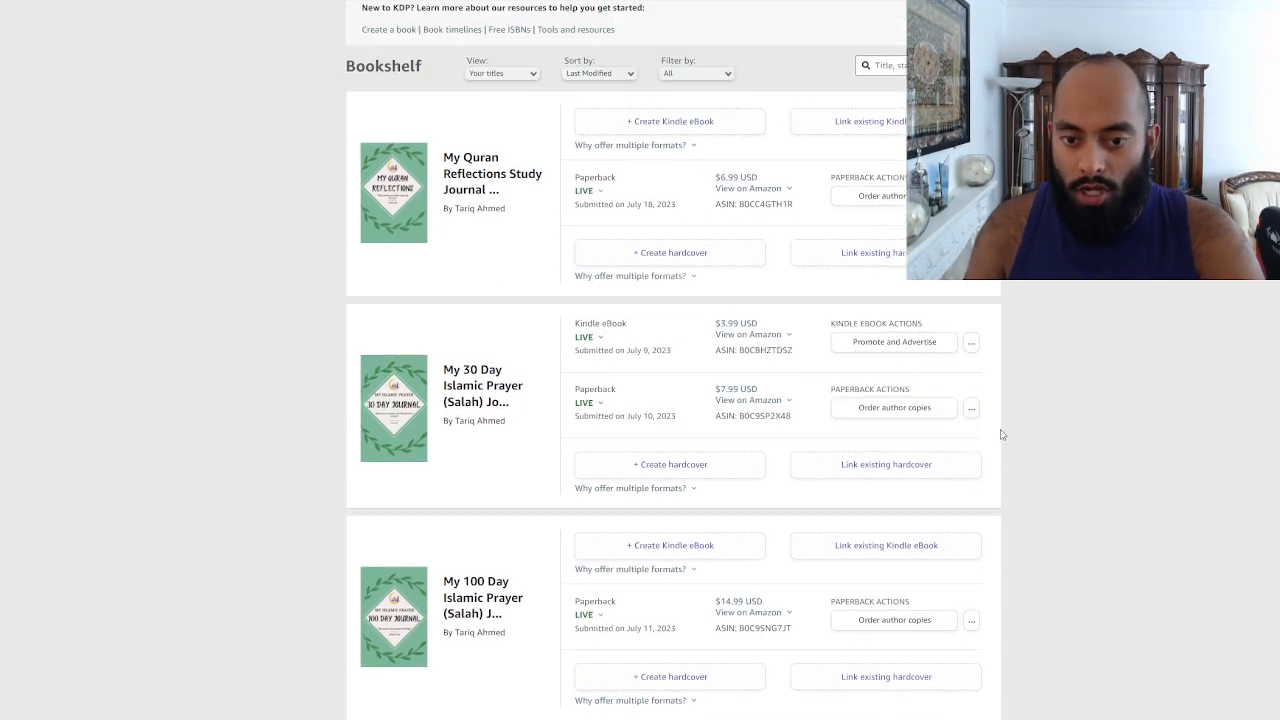
Step: Show the actions menu for the My Quran Reflections Study Journal paperback
scroll(up, 3)
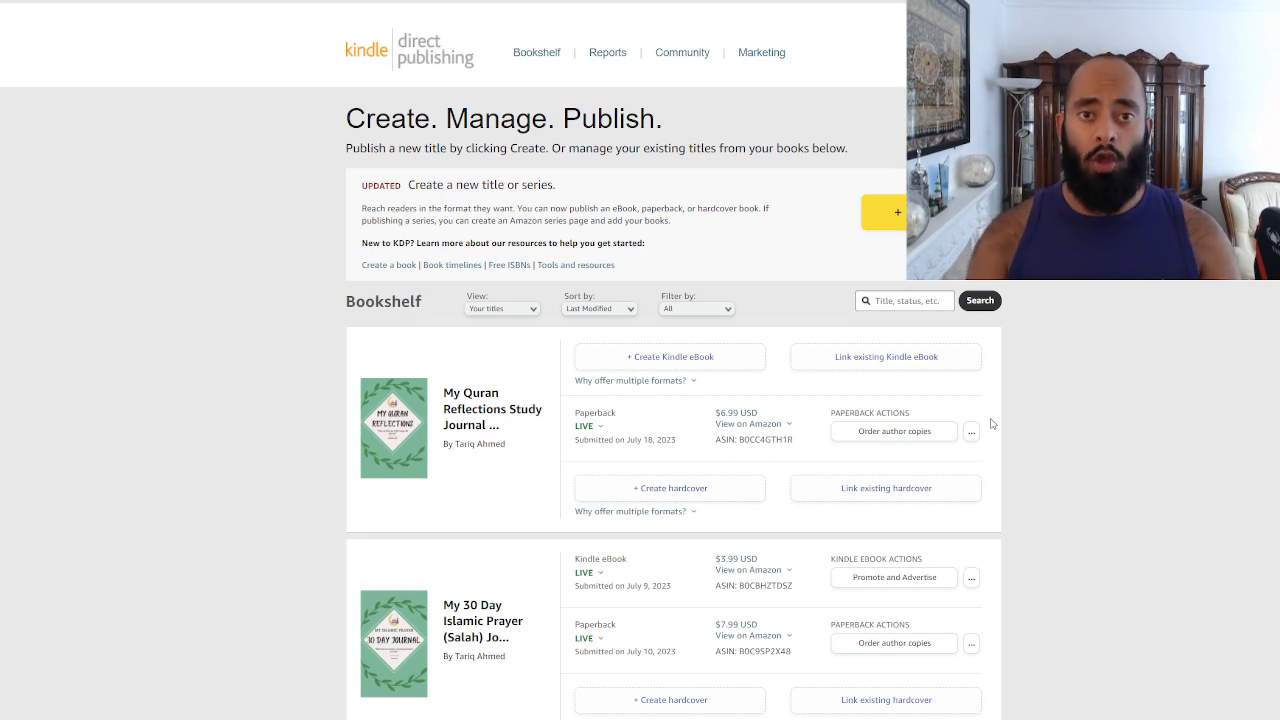
mouse_move(984, 430)
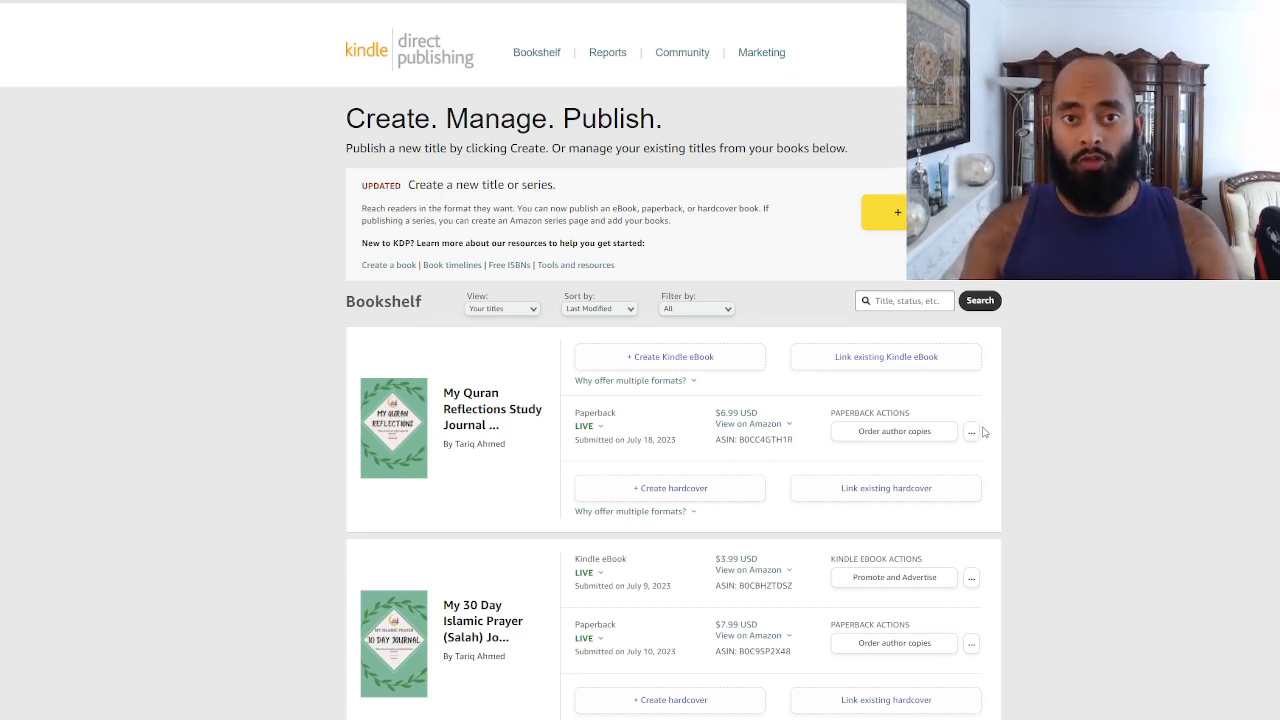
click(971, 431)
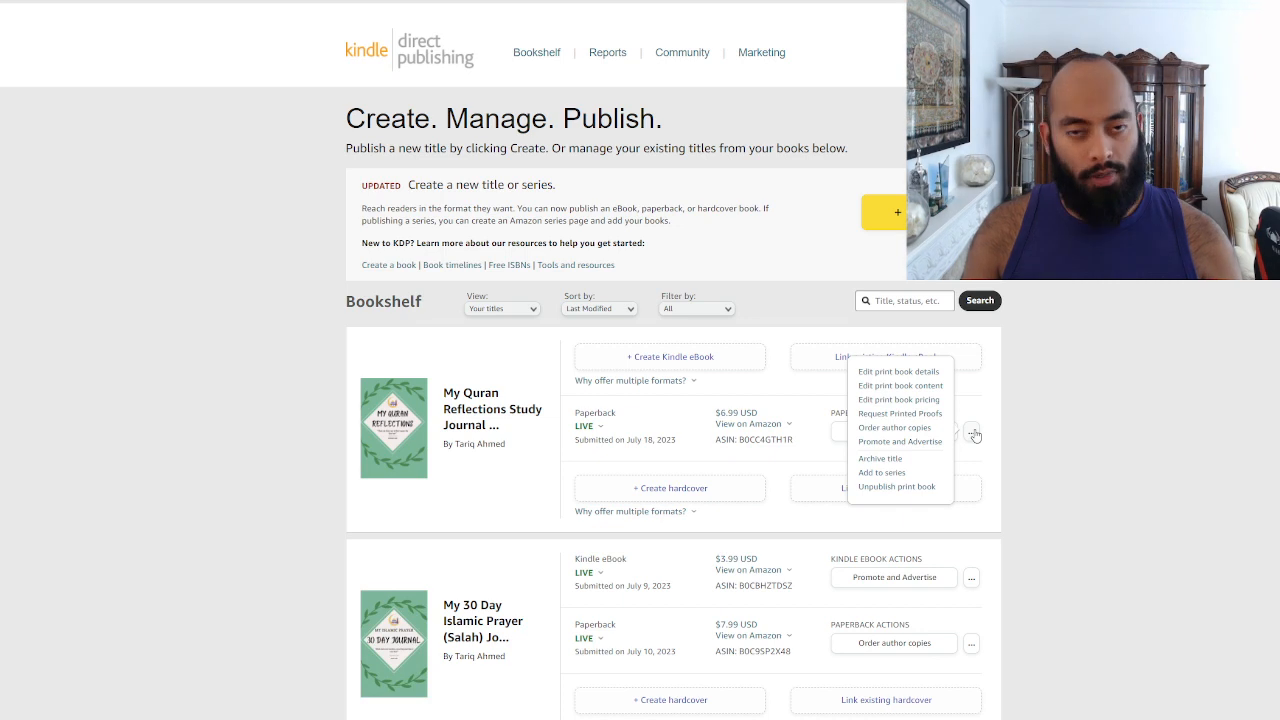